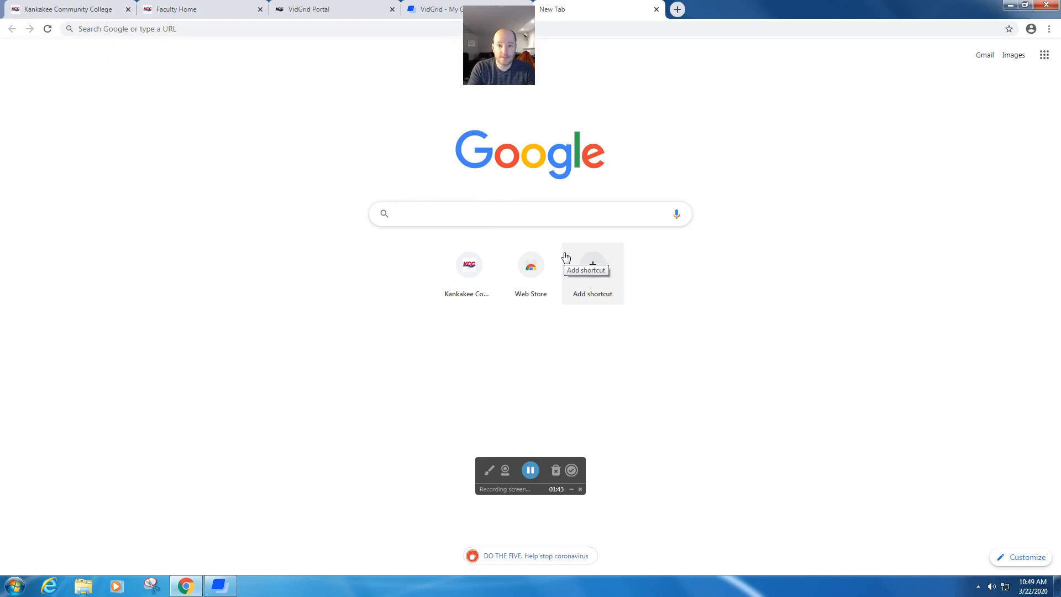
Step: Navigate Chrome to thelearningpit.com via the address bar
text(learbn)
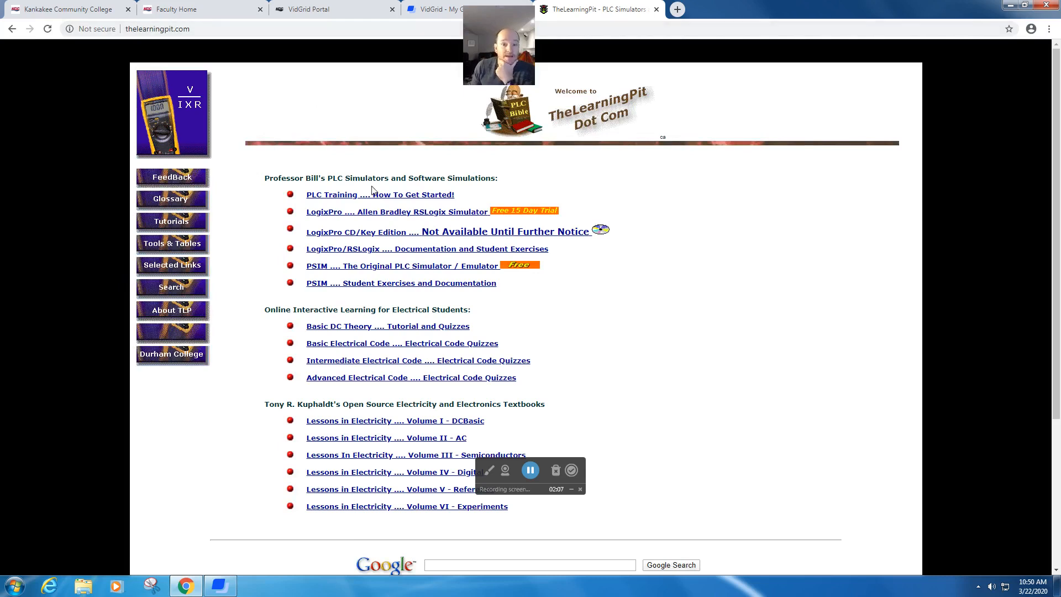
mouse_move(382, 242)
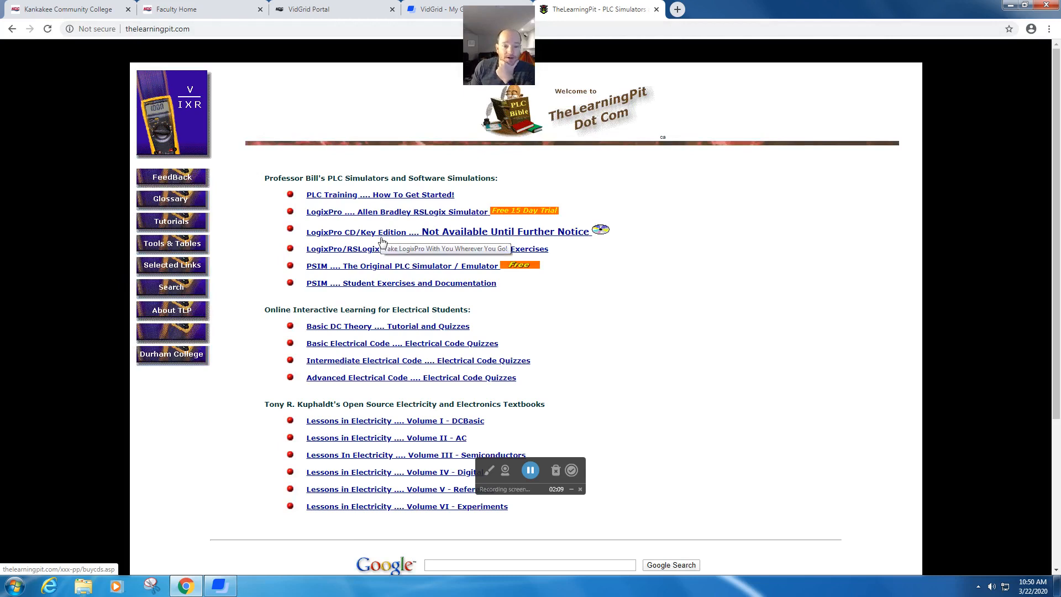
mouse_move(375, 297)
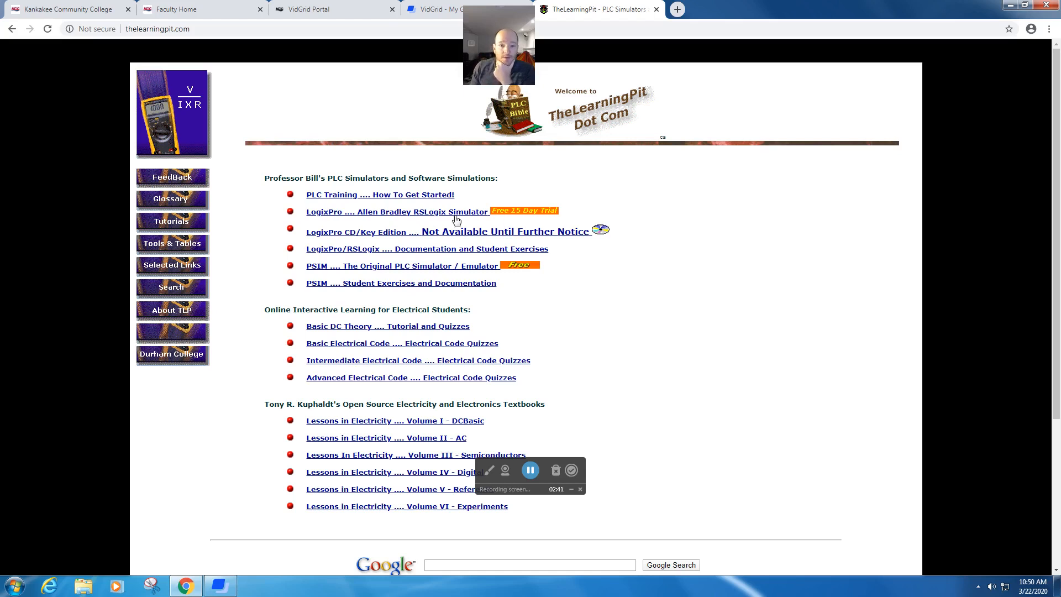
Step: Follow the LogixPro Allen Bradley RSLogix Simulator link and skim the page top to bottom
click(396, 212)
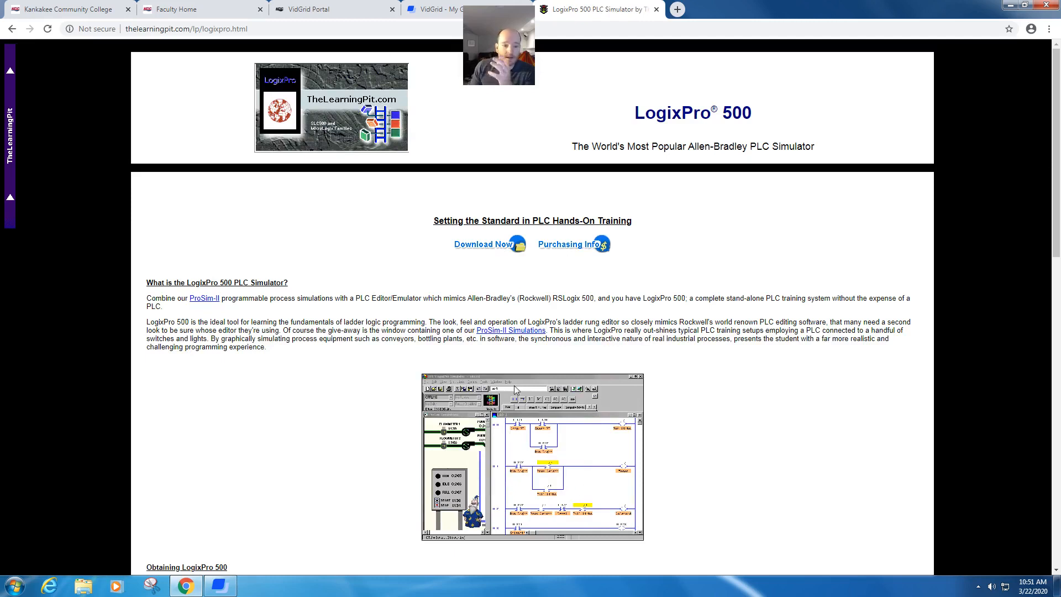
scroll(down, 3)
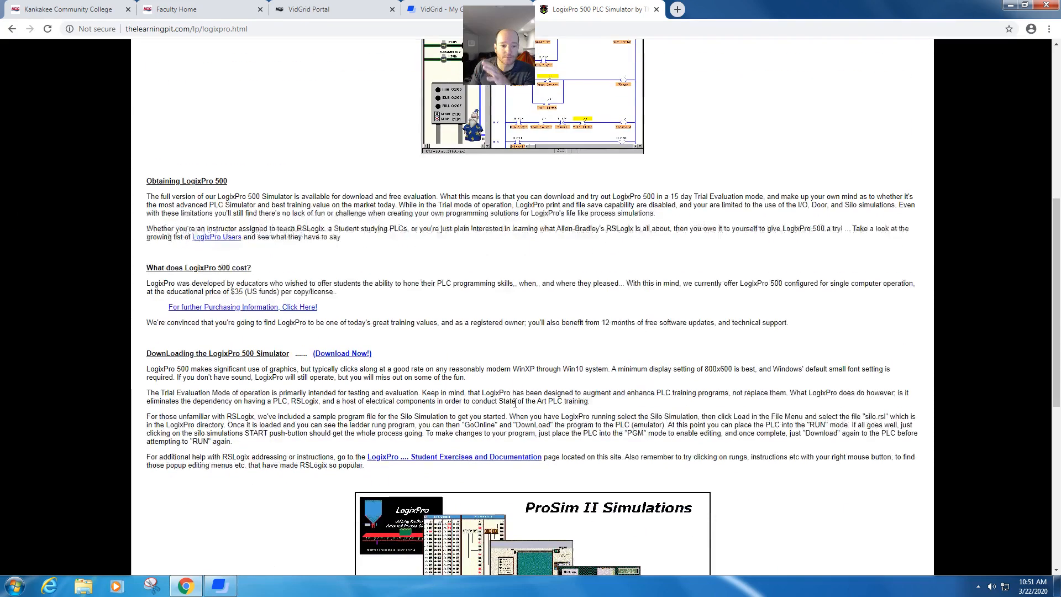
scroll(down, 3)
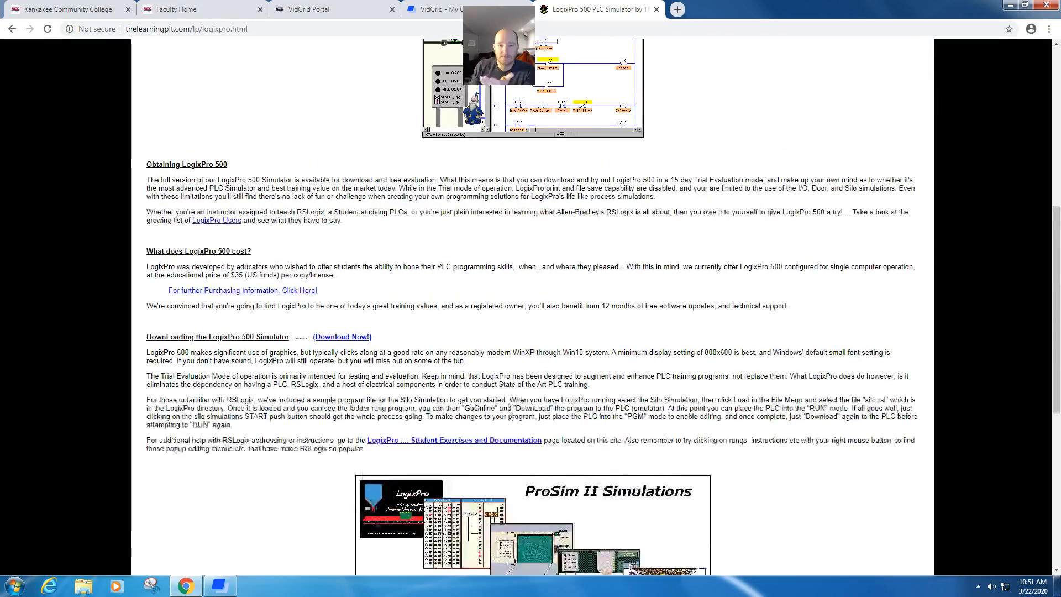
scroll(up, 3)
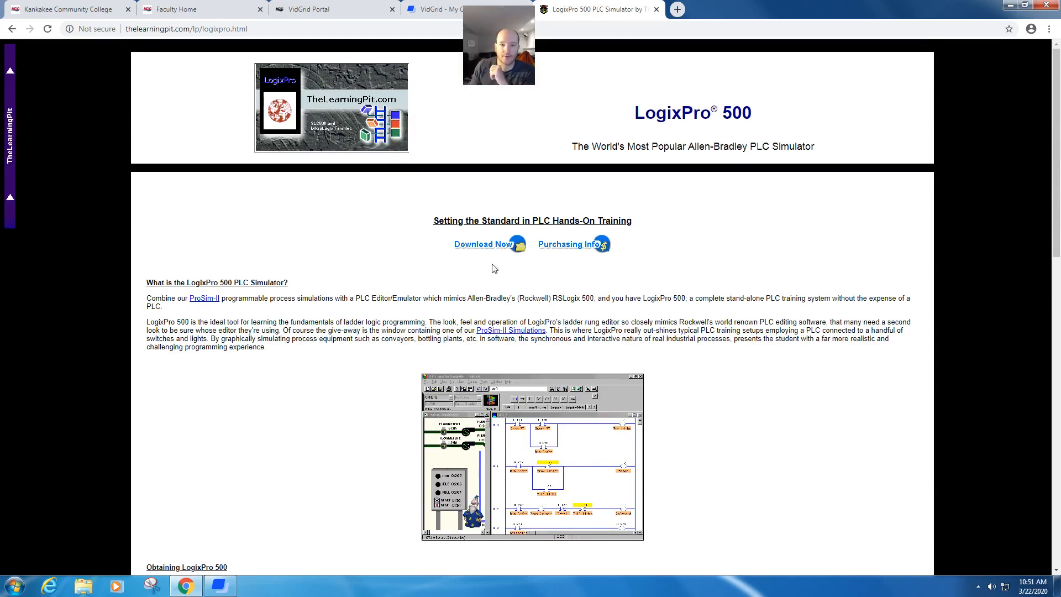
mouse_move(343, 277)
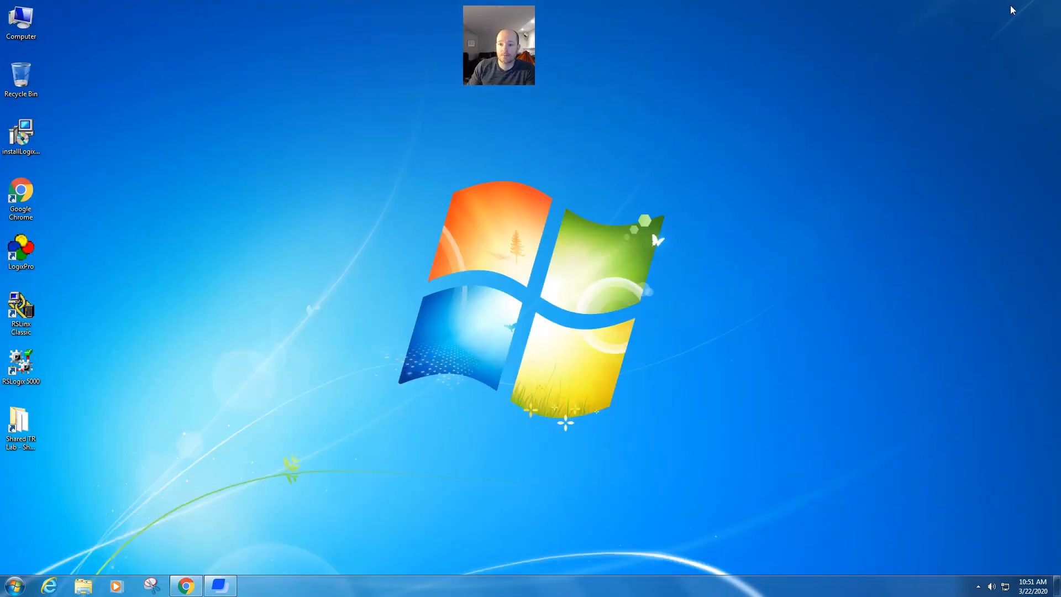
mouse_move(199, 234)
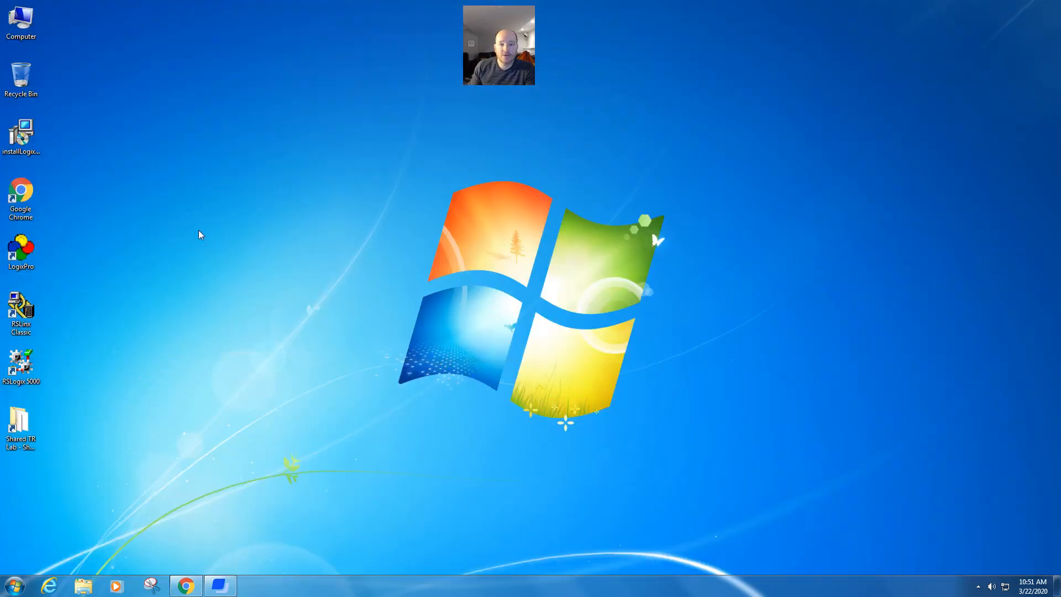
click(21, 253)
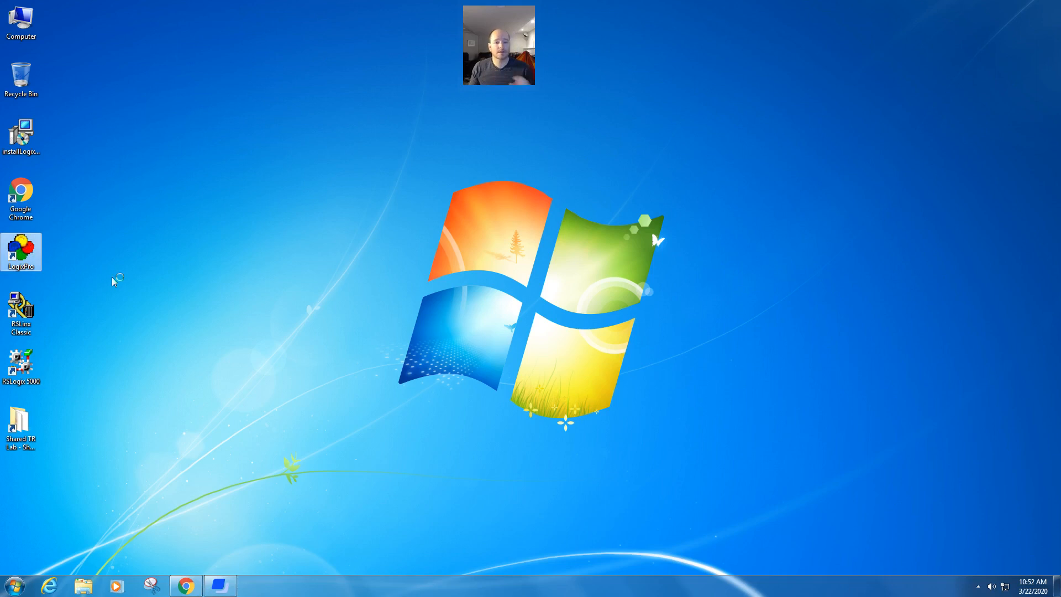
Step: Launch LogixPro from the desktop icon and continue past the trial evaluation notice
double_click(21, 252)
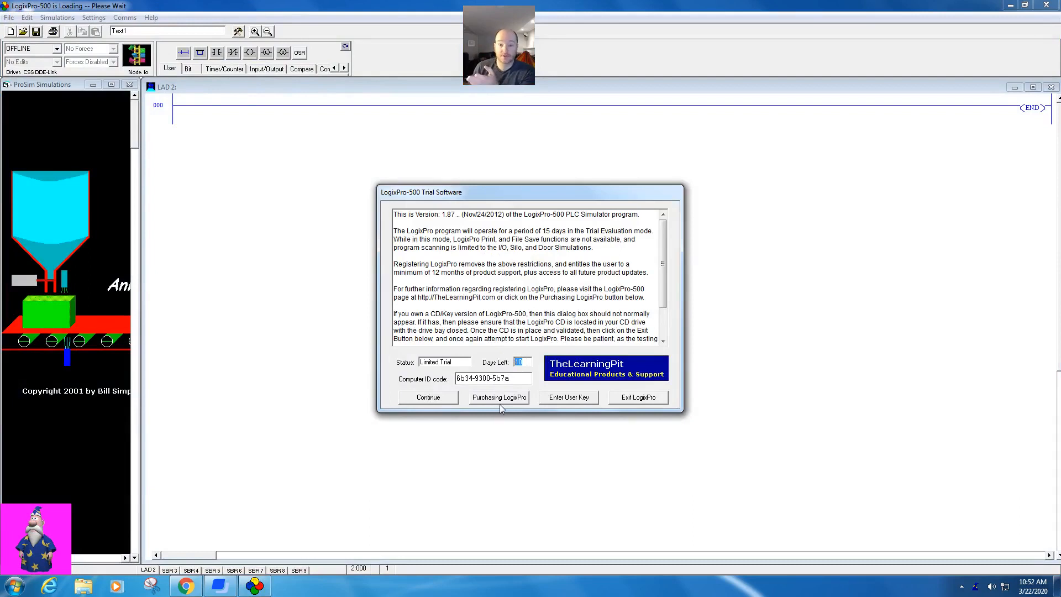
mouse_move(499, 397)
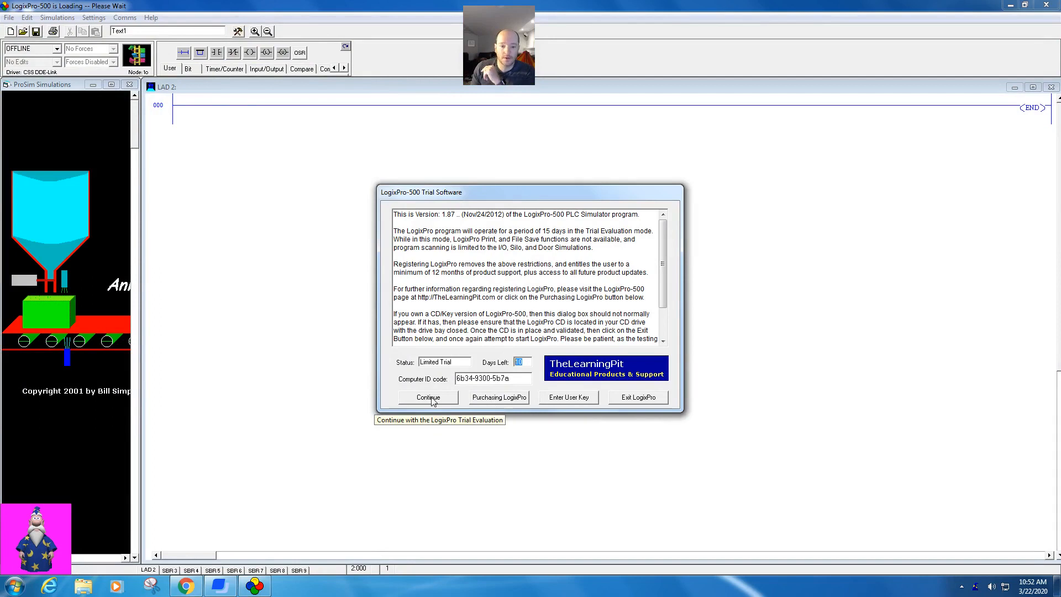
click(427, 397)
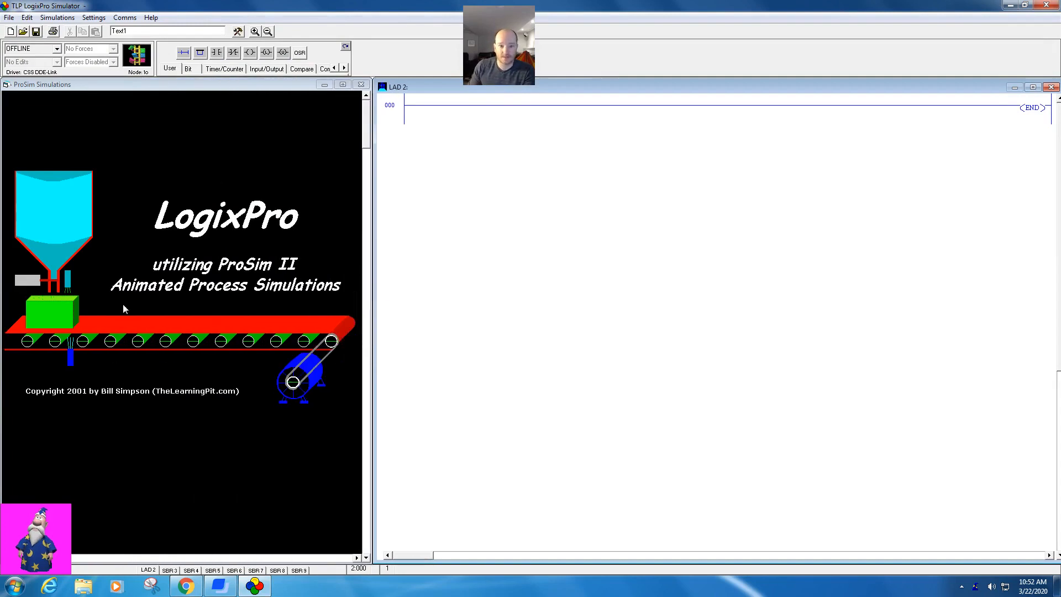
mouse_move(168, 297)
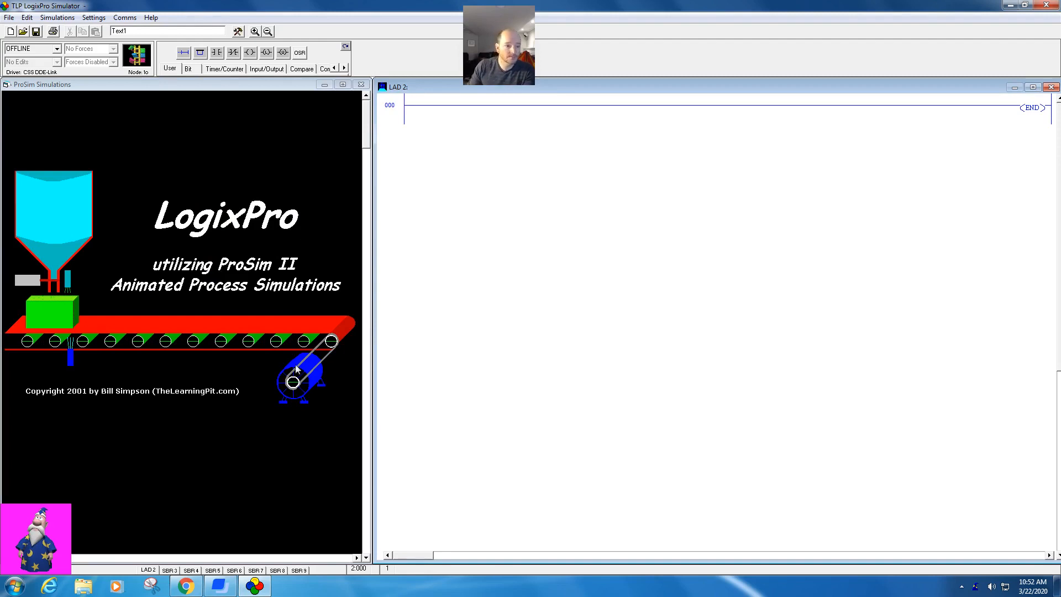
mouse_move(226, 173)
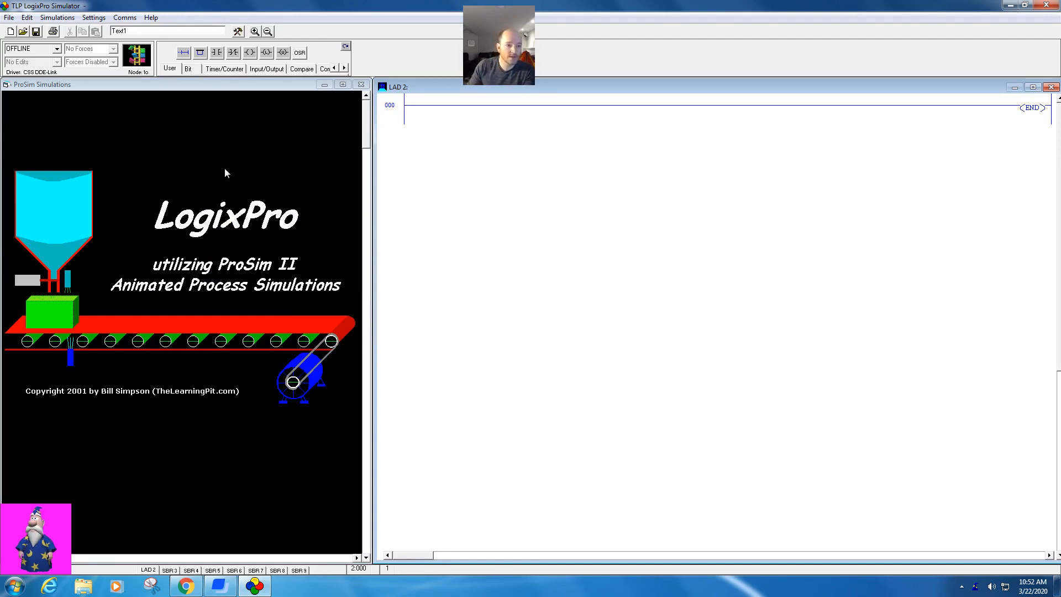
mouse_move(120, 310)
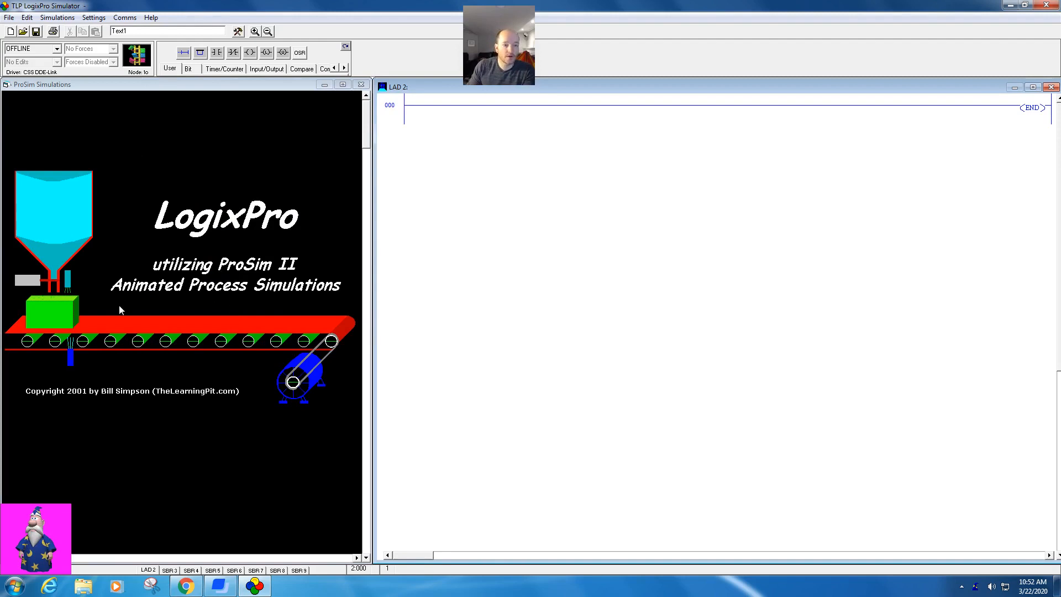
mouse_move(124, 304)
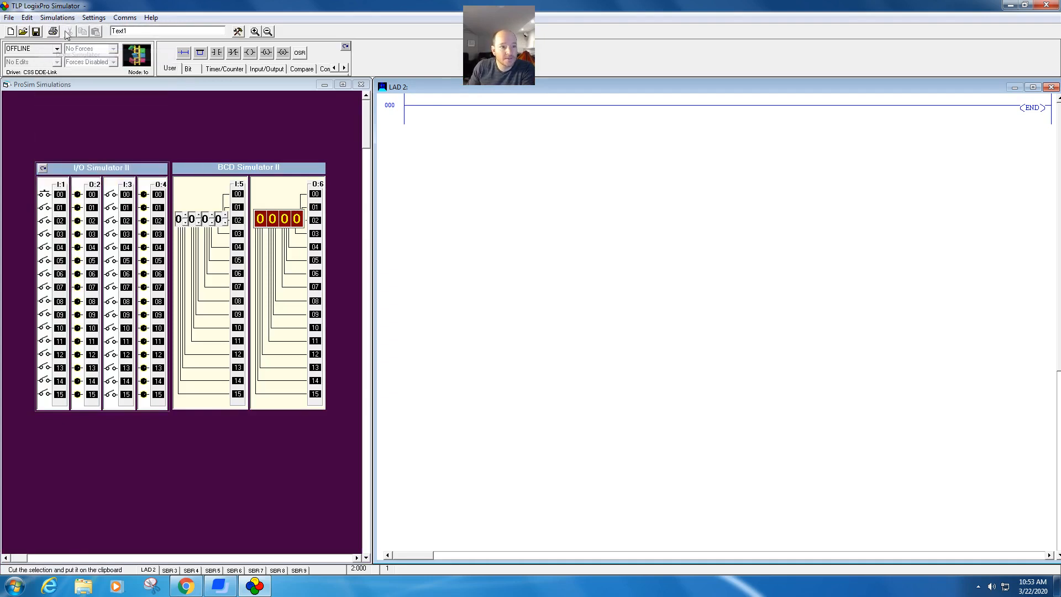
Step: From the Simulations menu switch to the Silo Simulator, then the Batch Mix Simulator
click(57, 17)
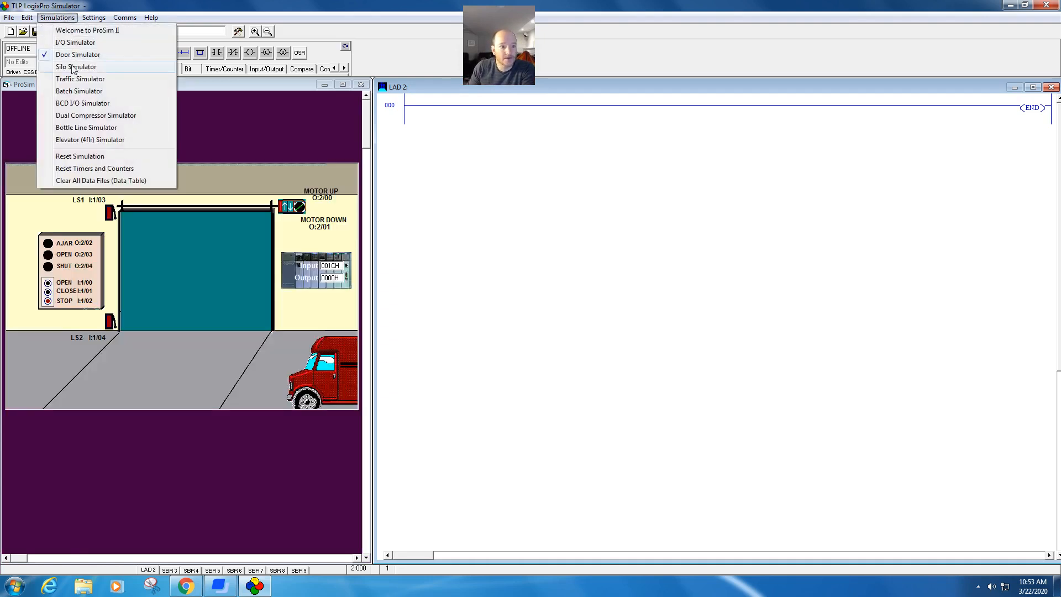
click(76, 67)
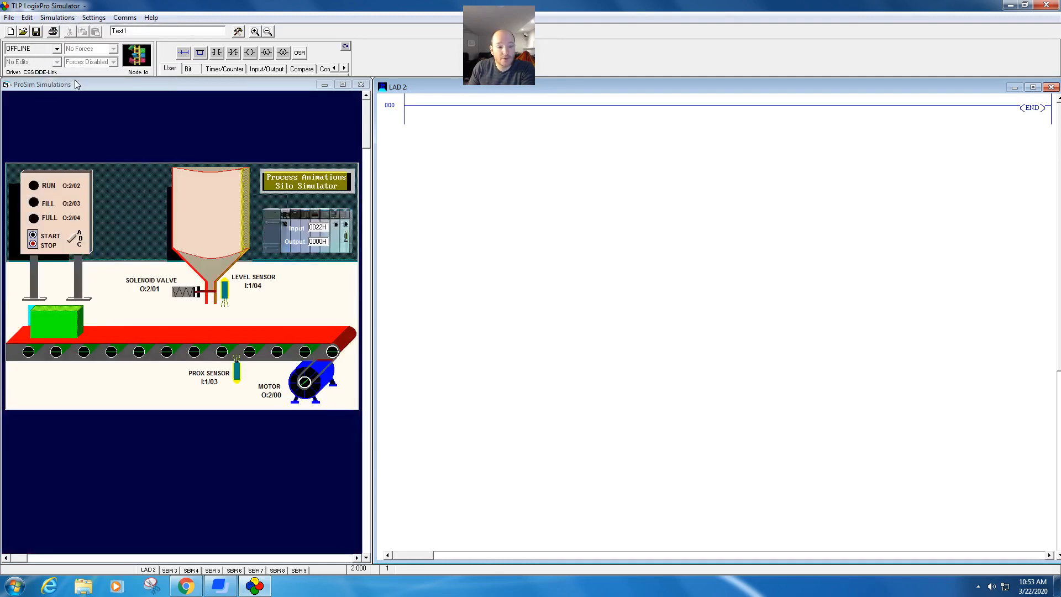
click(57, 17)
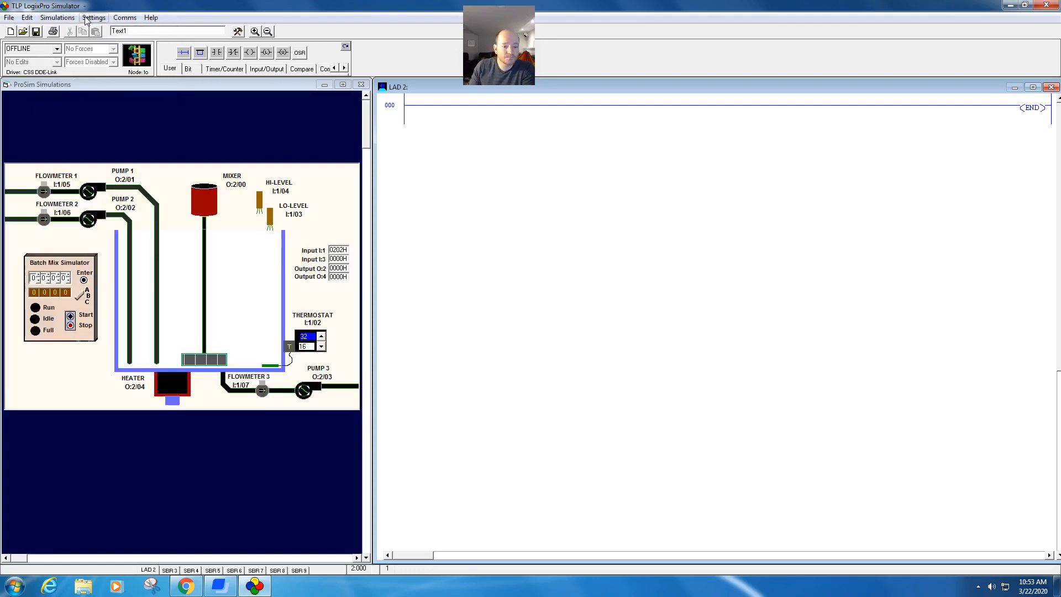
mouse_move(57, 18)
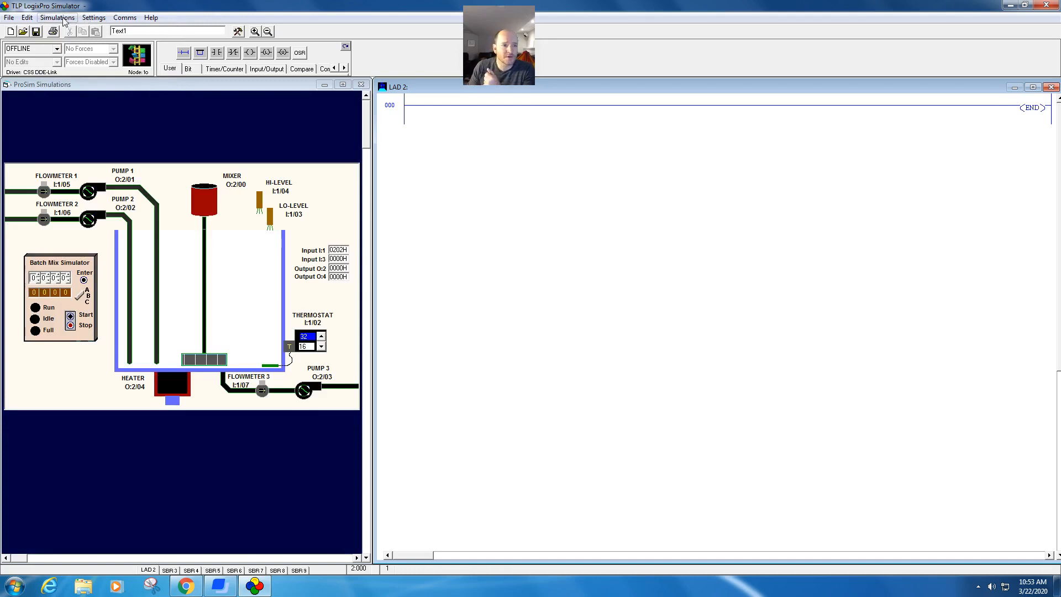
mouse_move(93, 17)
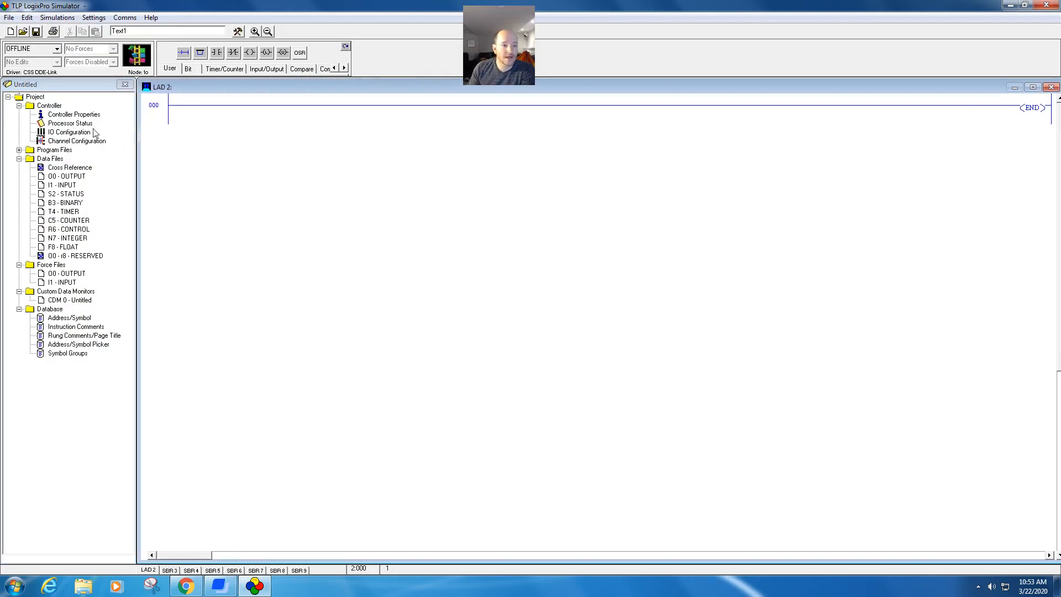
mouse_move(61, 263)
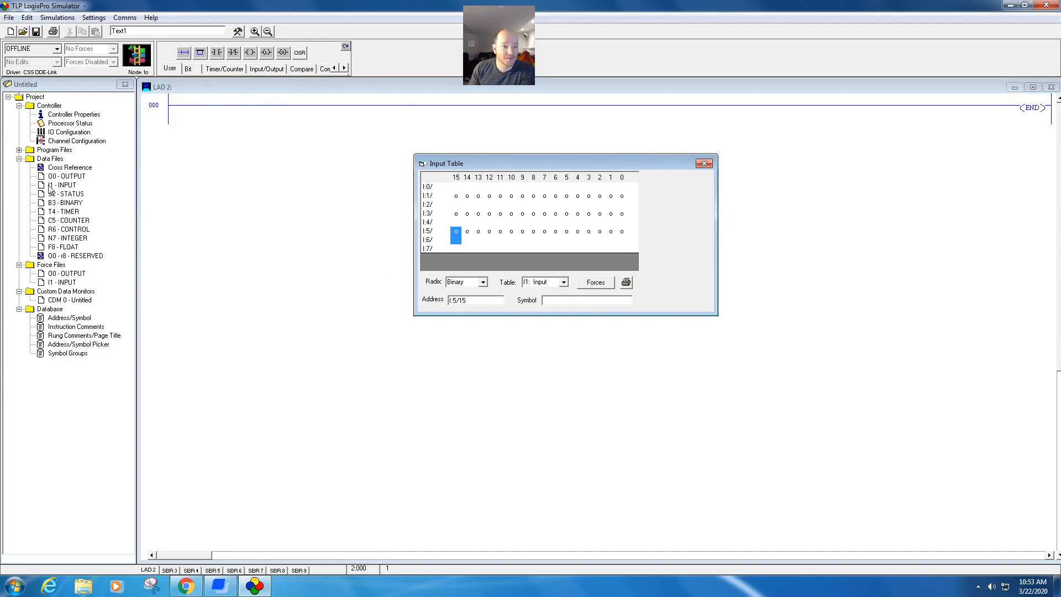
Step: Browse the Output, N7 Integer and B3 Binary data tables, then close the data table viewer
click(67, 175)
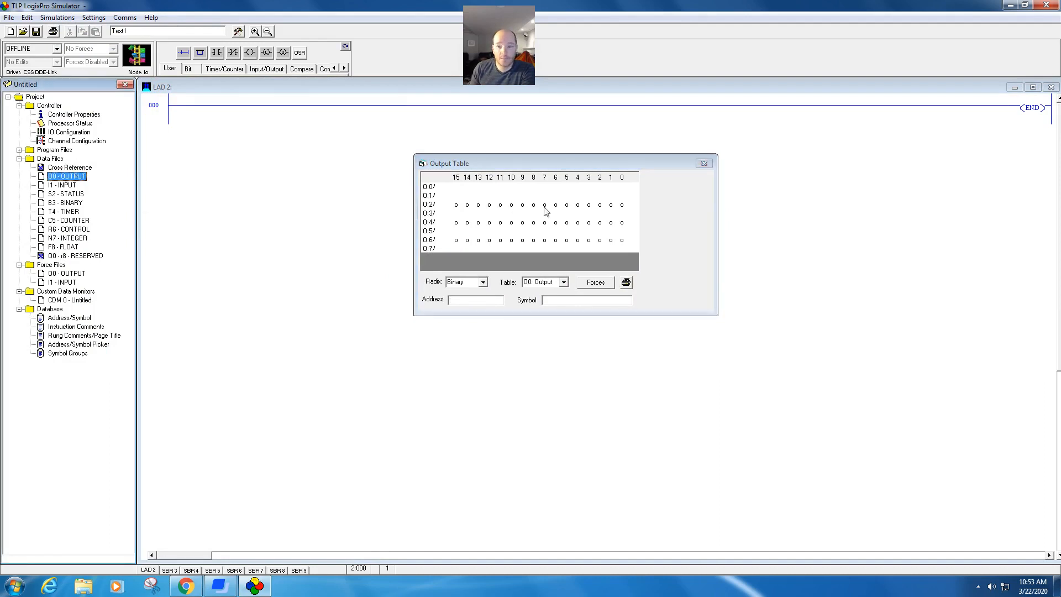
click(562, 282)
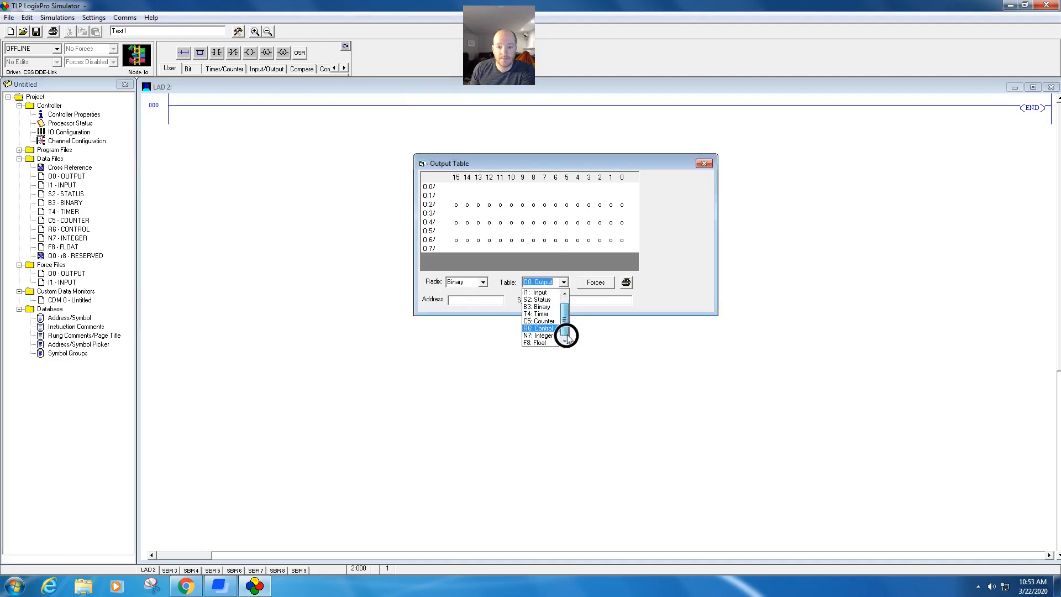
click(537, 334)
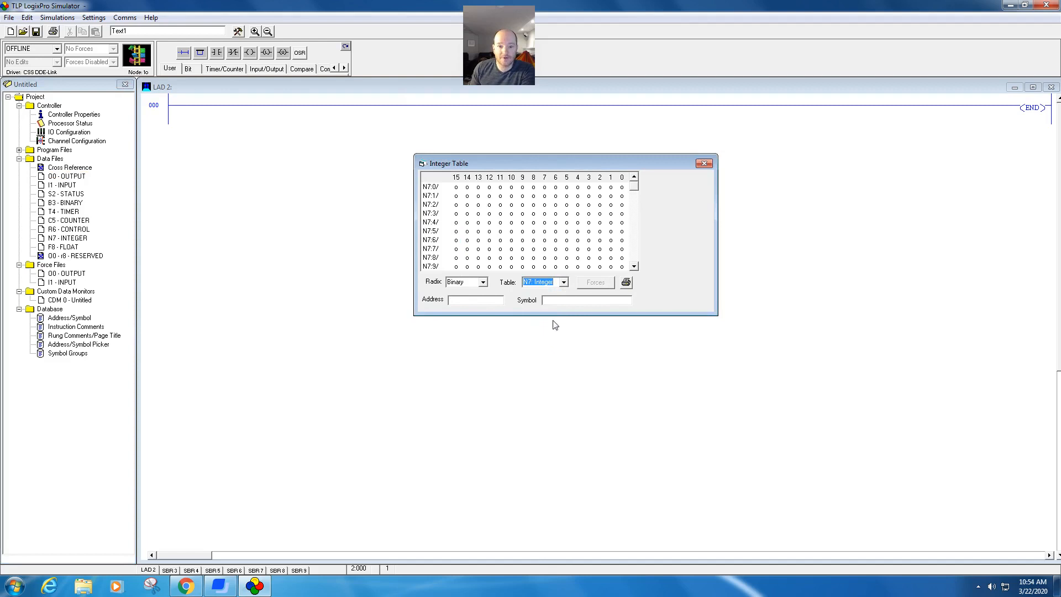
click(562, 281)
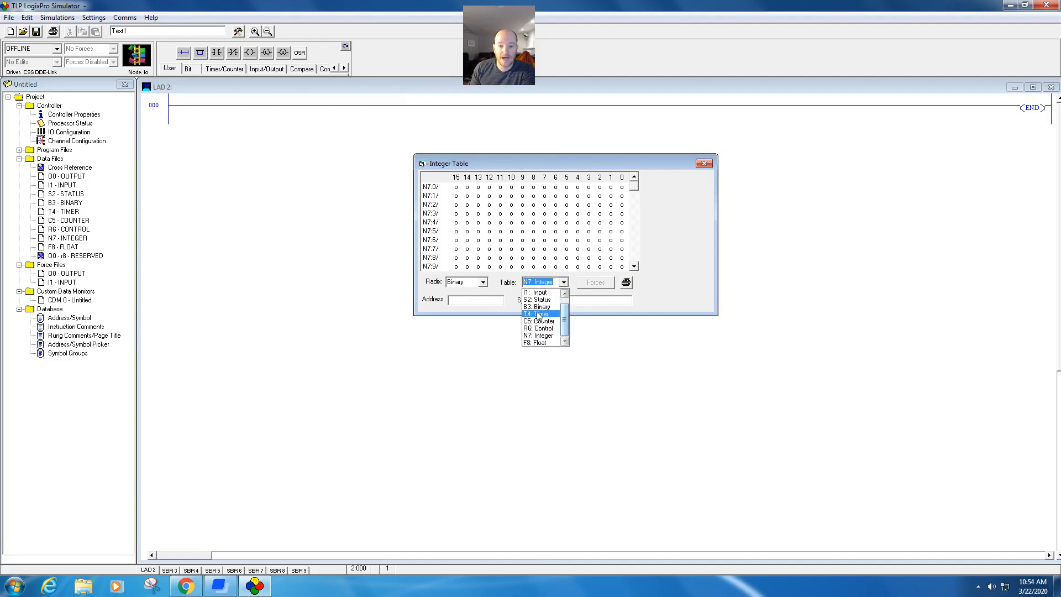
click(537, 307)
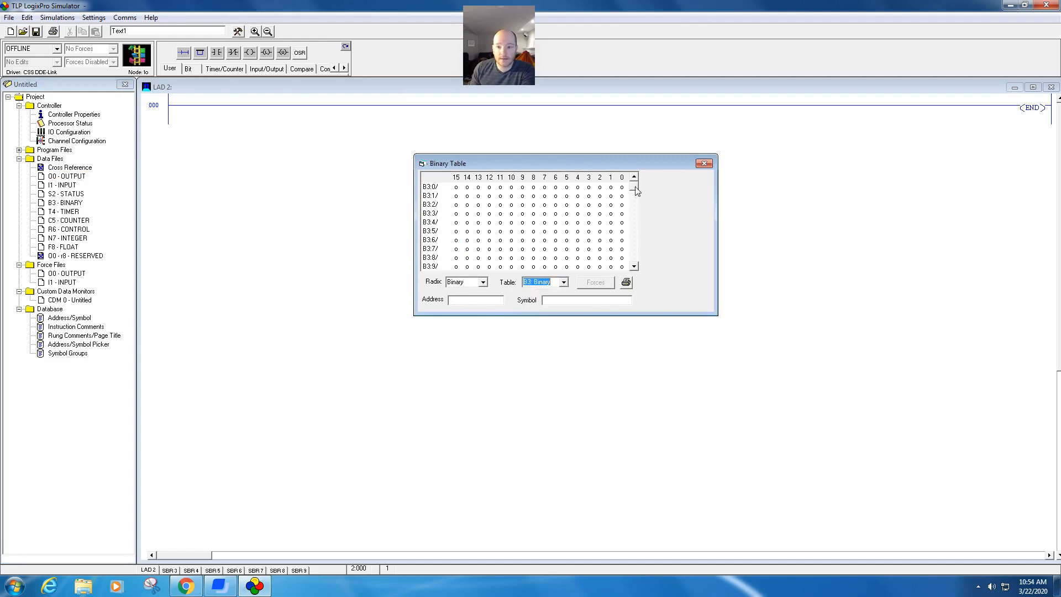
click(634, 196)
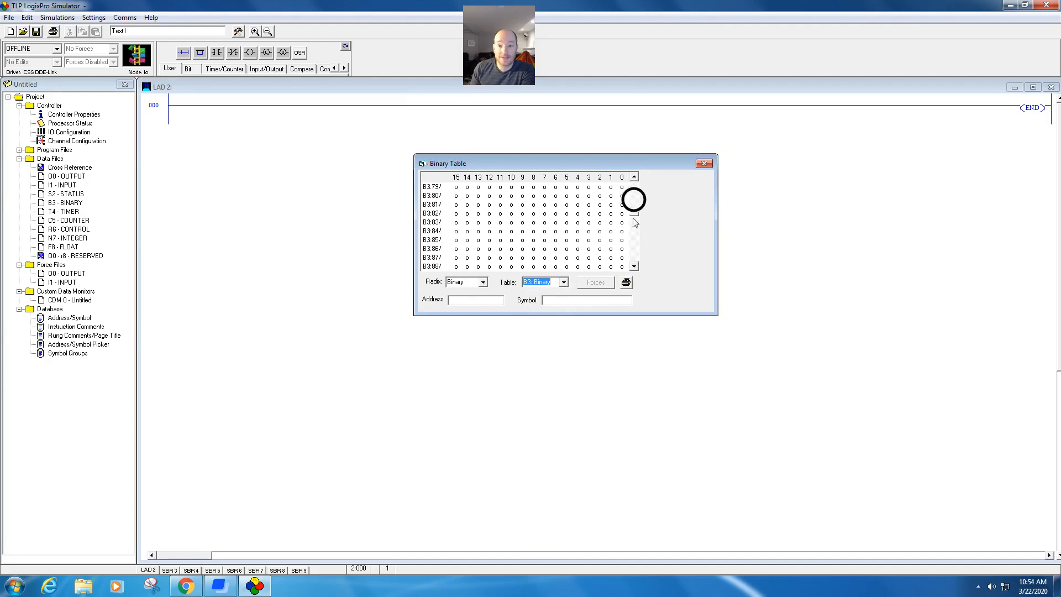
click(632, 178)
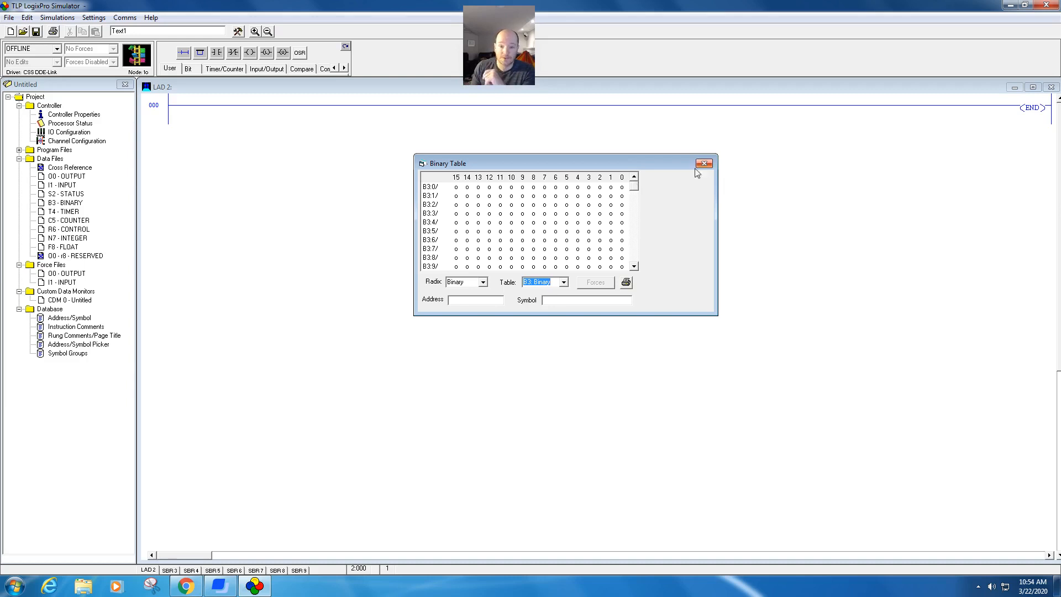
click(705, 163)
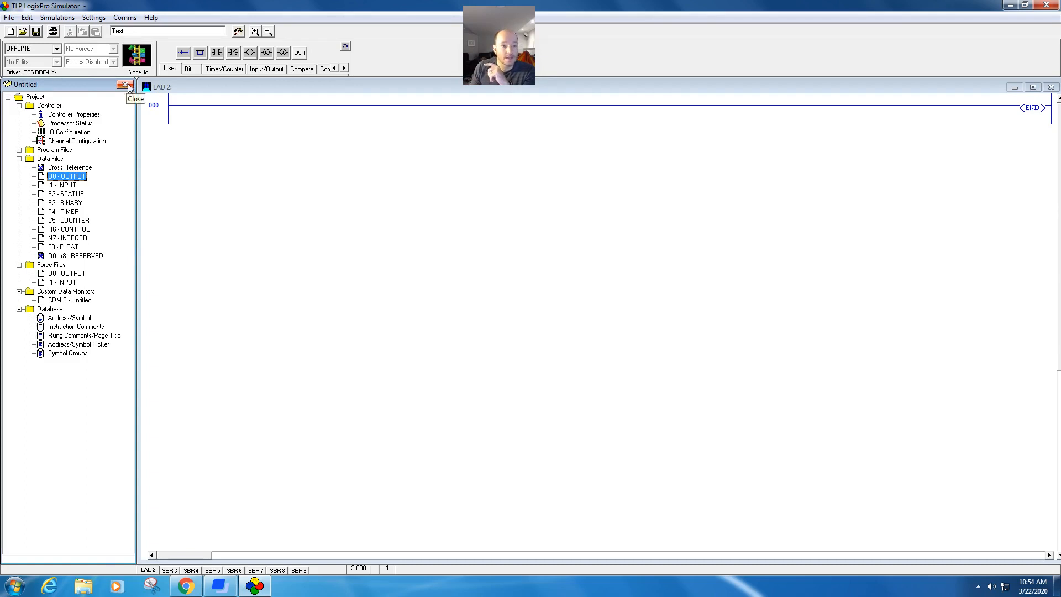
Step: Hide the project tree and toggle I/O Simulator switch I:1/00 on and off twice
click(127, 84)
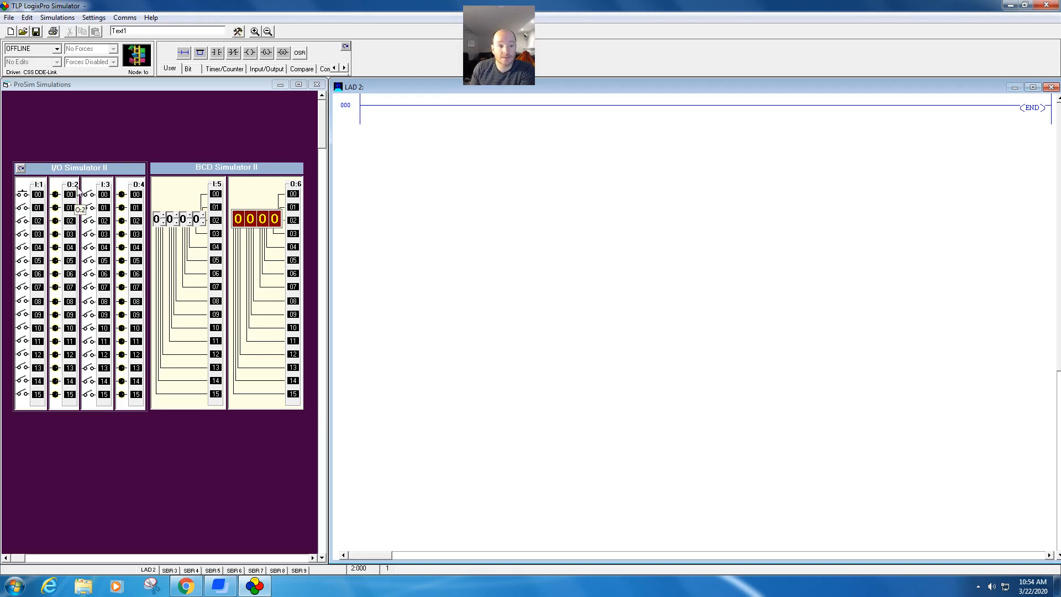
mouse_move(99, 353)
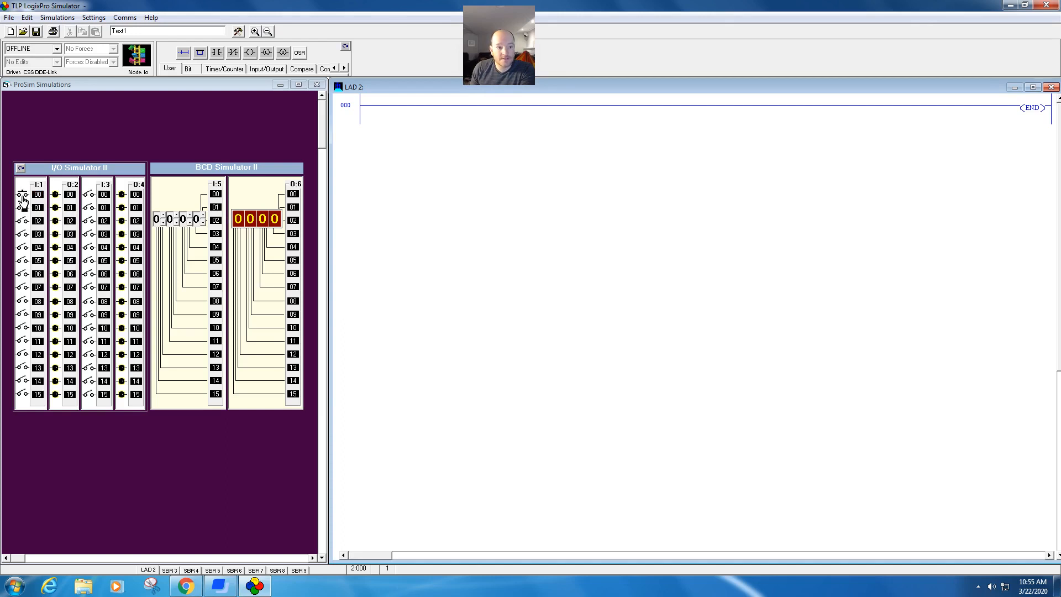
click(23, 197)
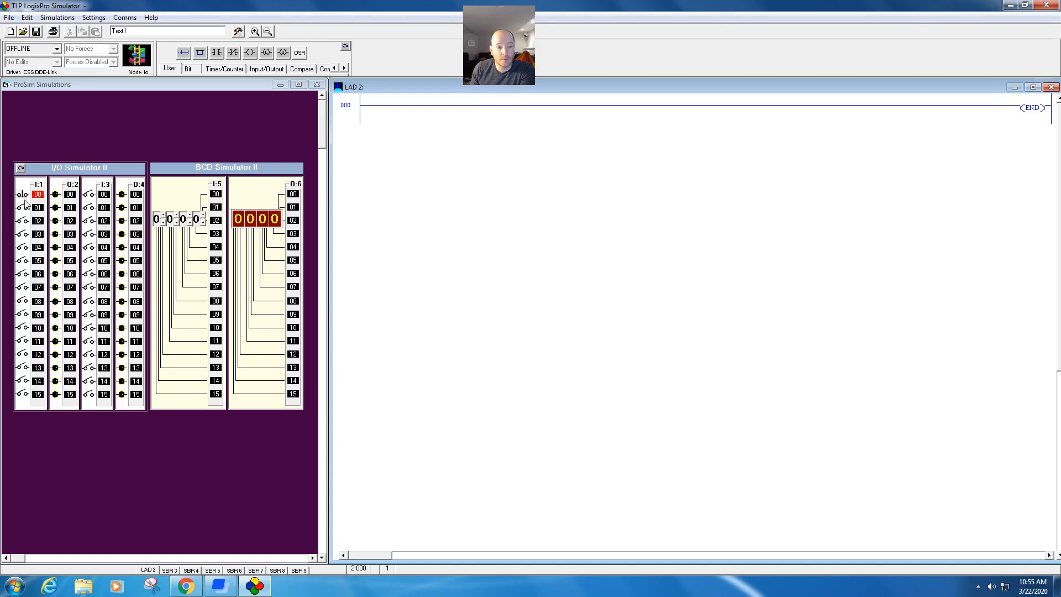
click(24, 194)
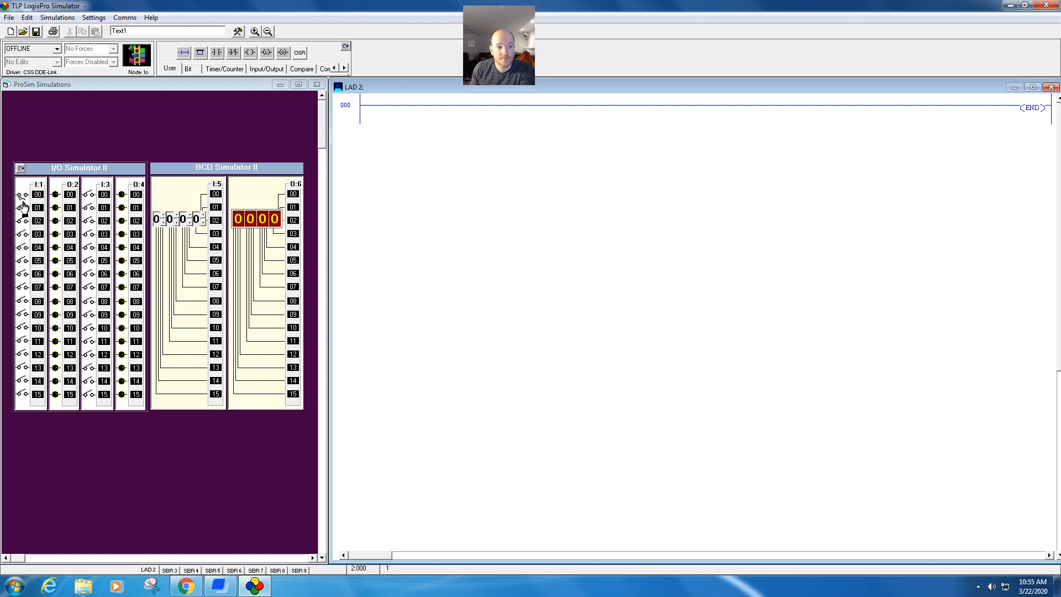
mouse_move(24, 207)
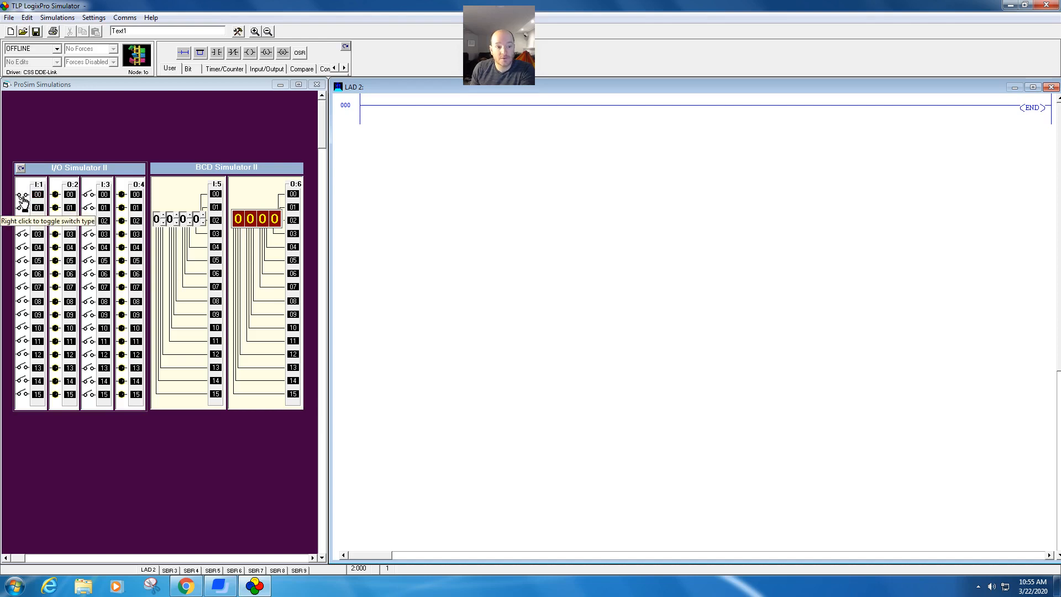
click(38, 194)
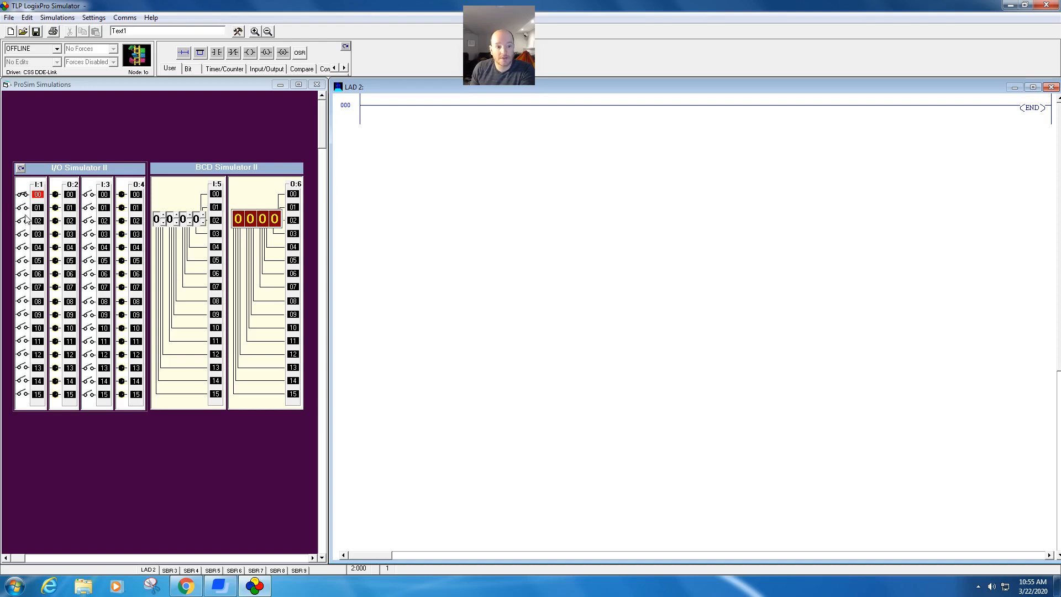
click(22, 194)
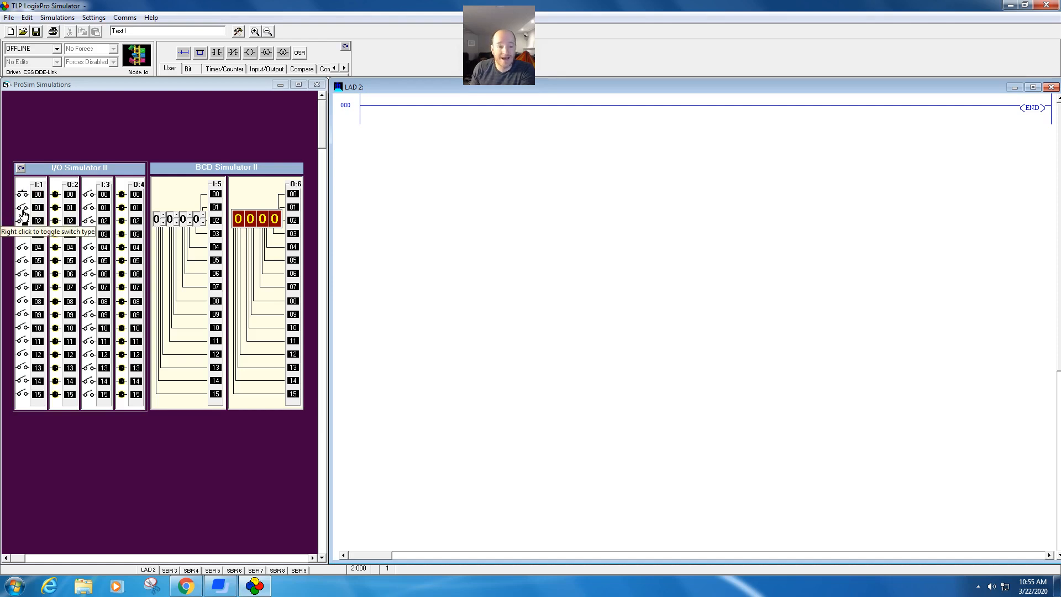
Step: Set input switch 01 on, then address the rung 000 contact as I:1/0
click(37, 207)
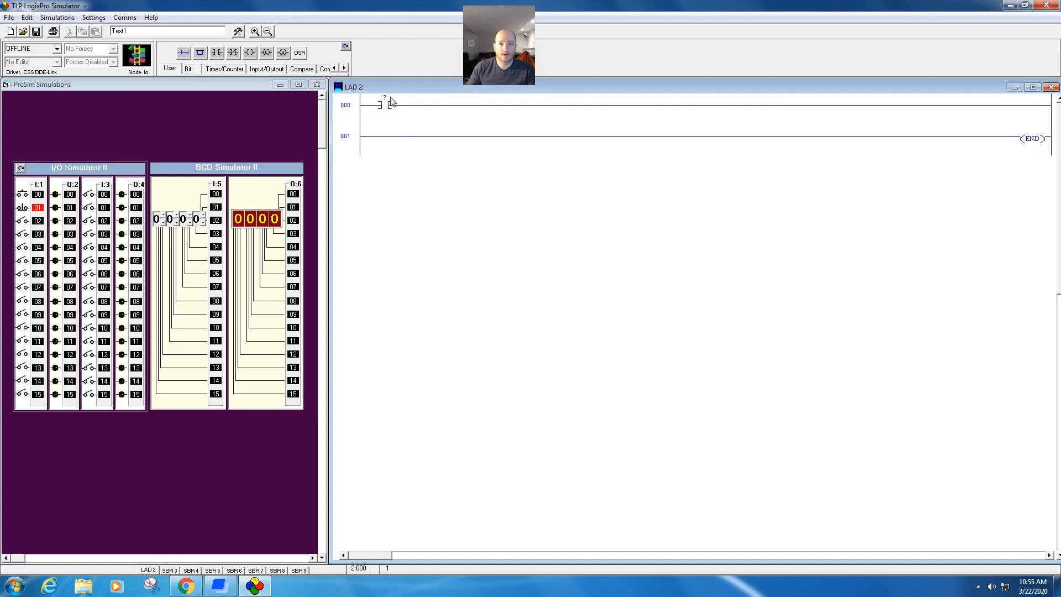
click(383, 104)
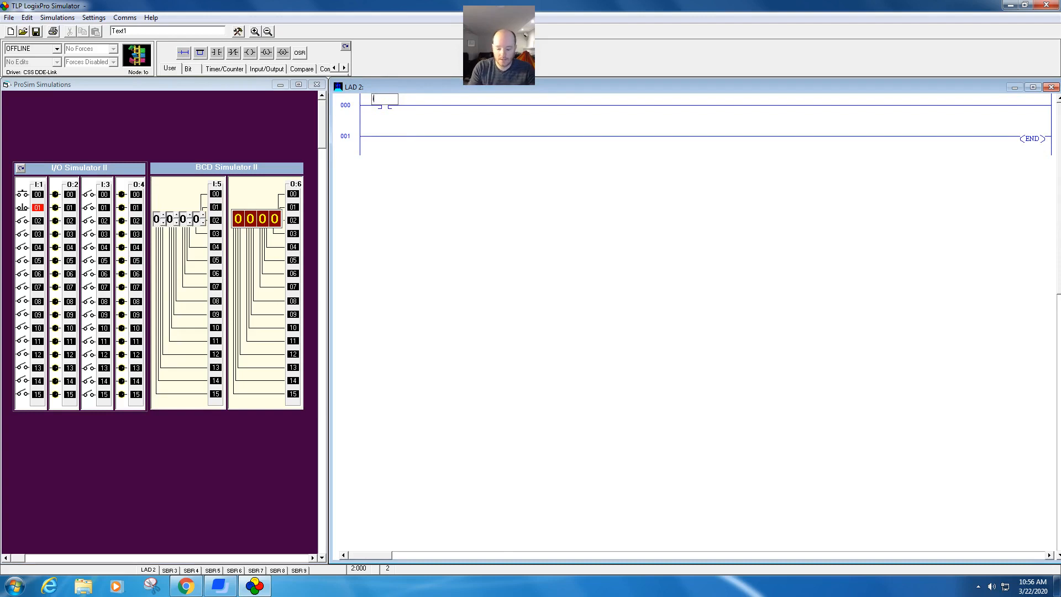
text(I:1/0)
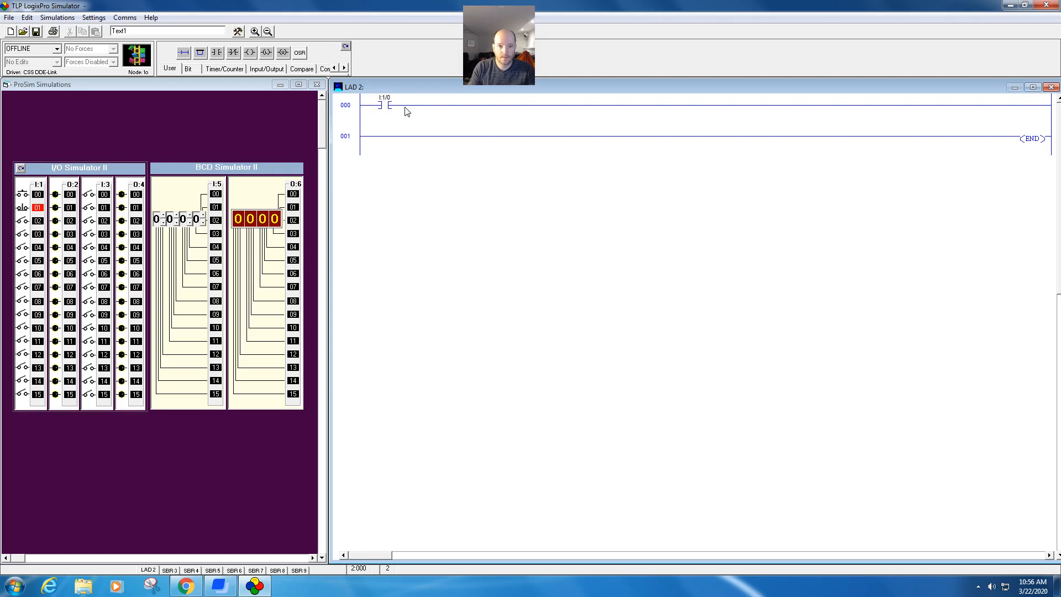
Step: Give the I:1/0 contact the symbol name Start PB
right_click(381, 105)
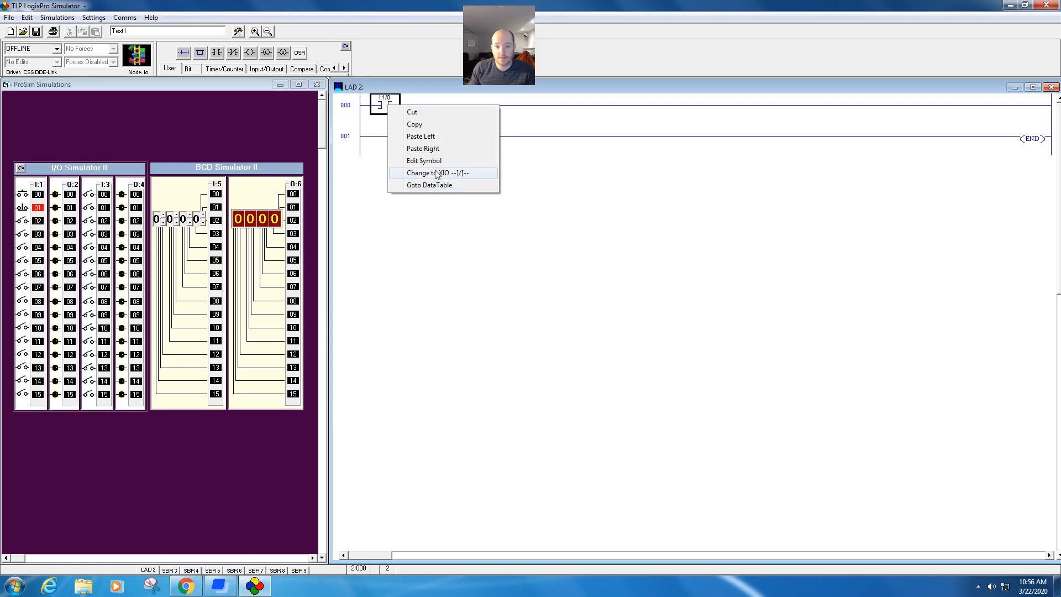
click(436, 173)
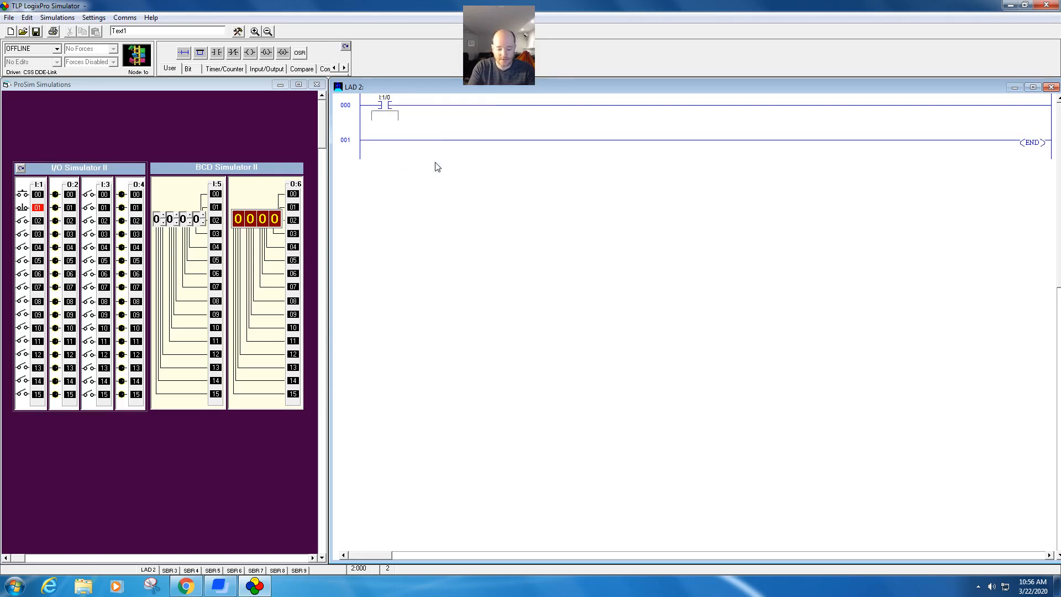
text(Start PB)
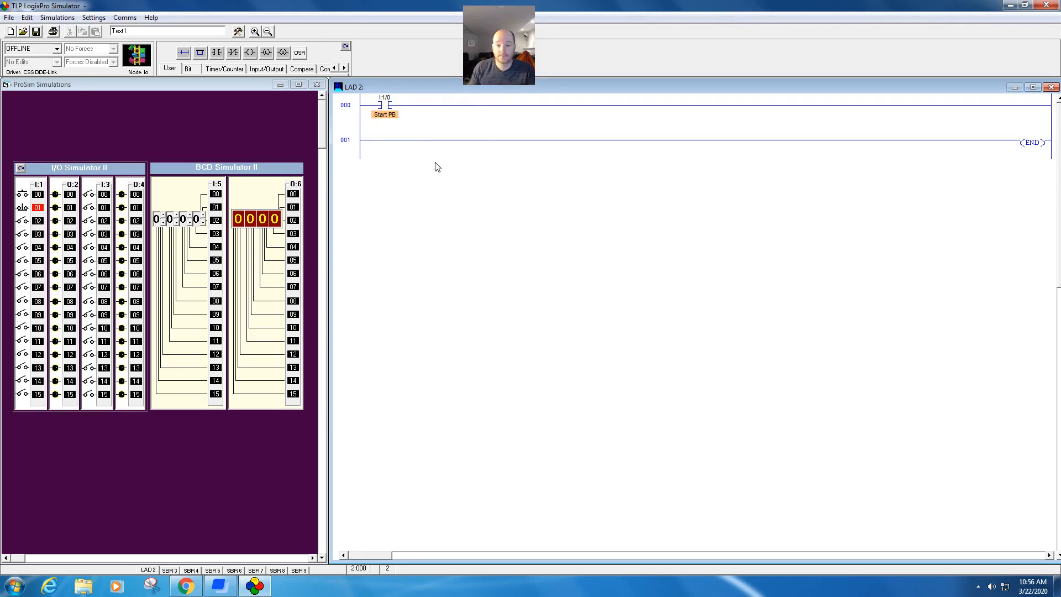
mouse_move(433, 163)
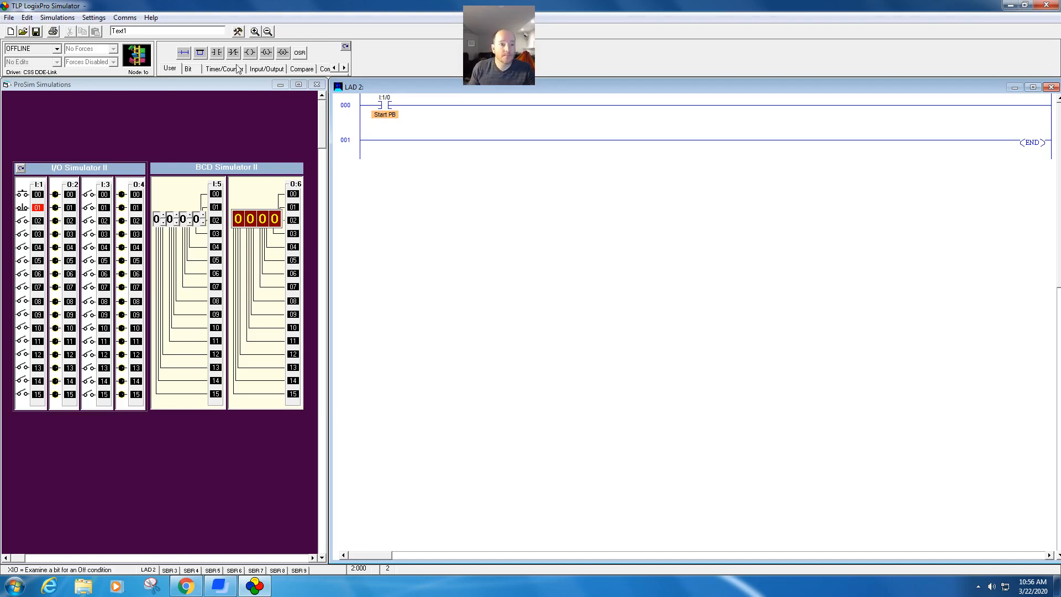
Step: Add a second rung 000 contact addressed I:1/1 with symbol Stop PB
click(418, 105)
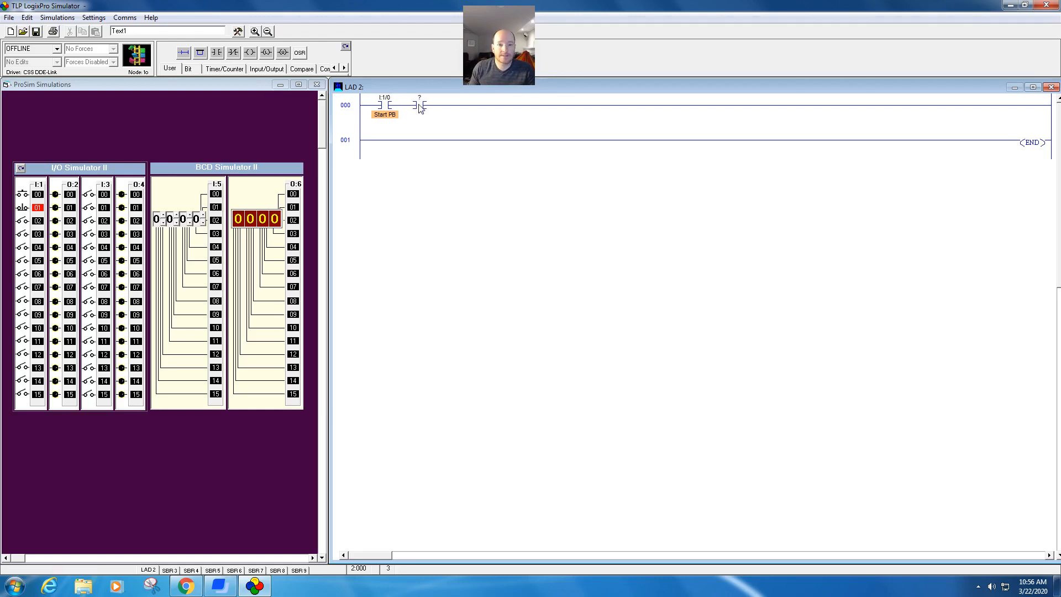
click(418, 105)
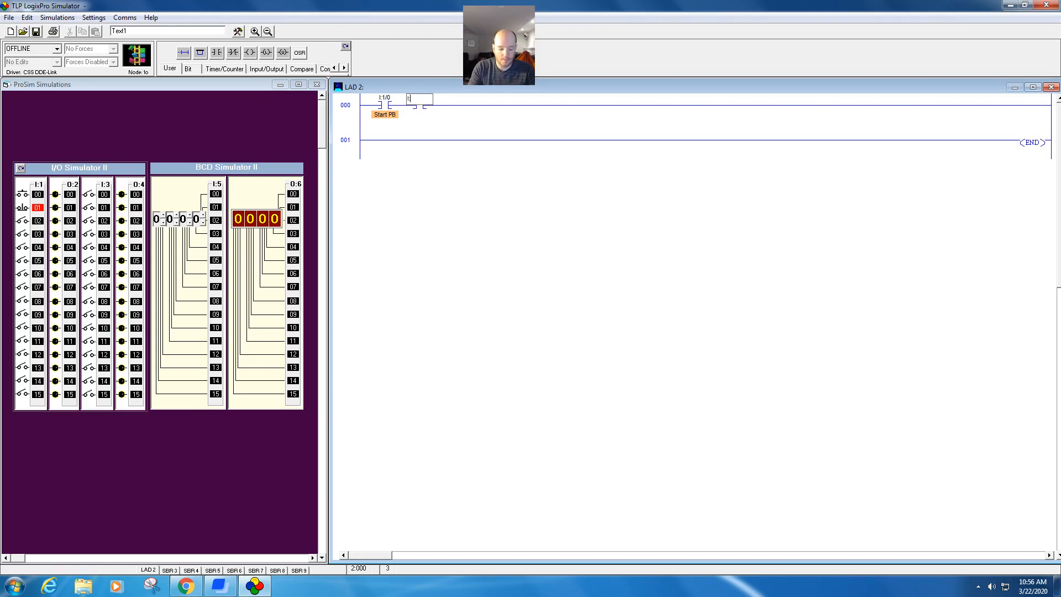
text(I:1/1)
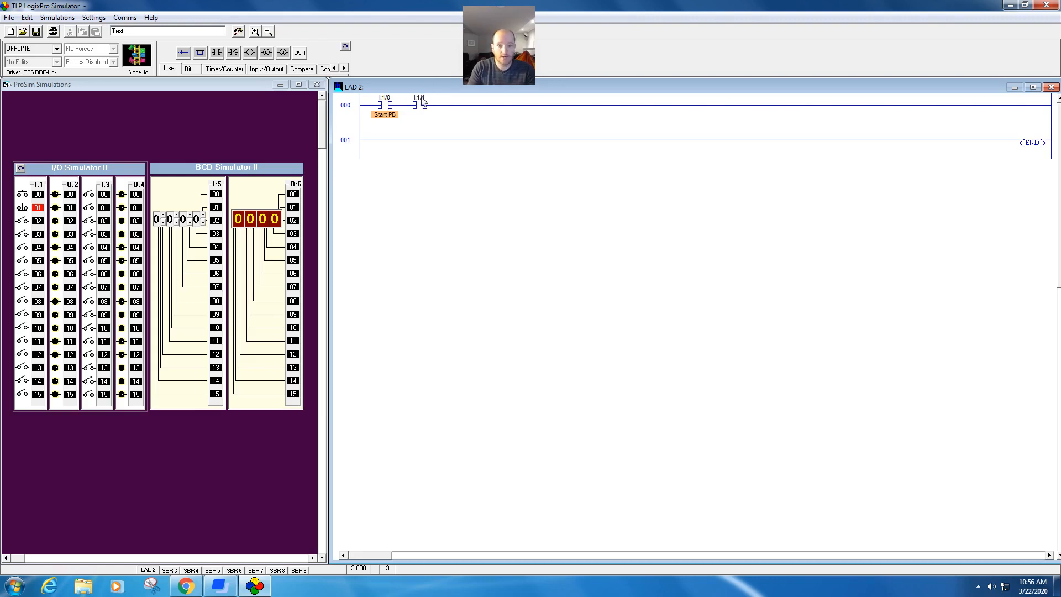
click(419, 105)
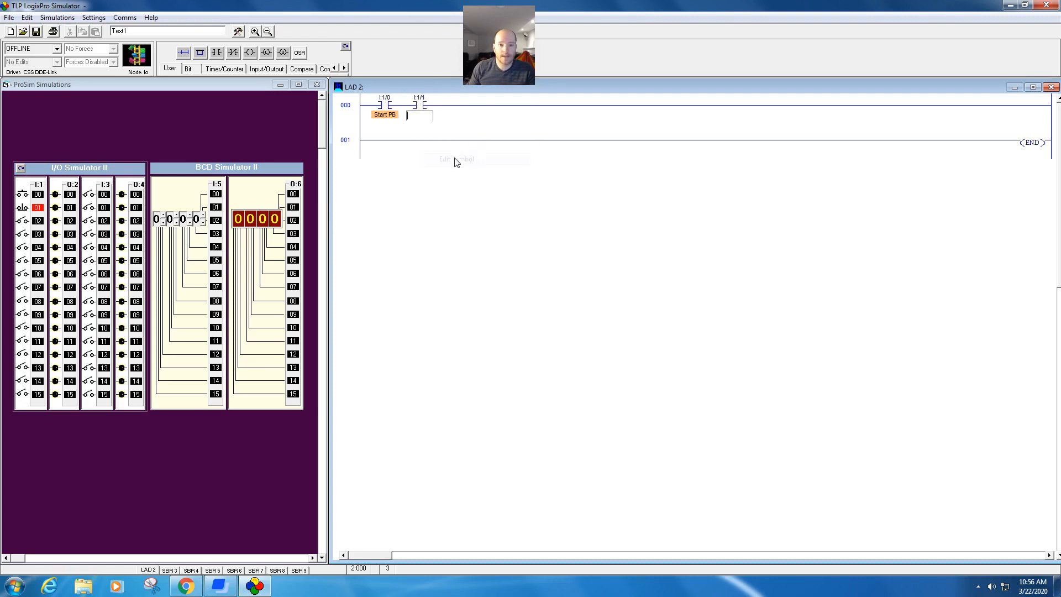
text(Stop PB)
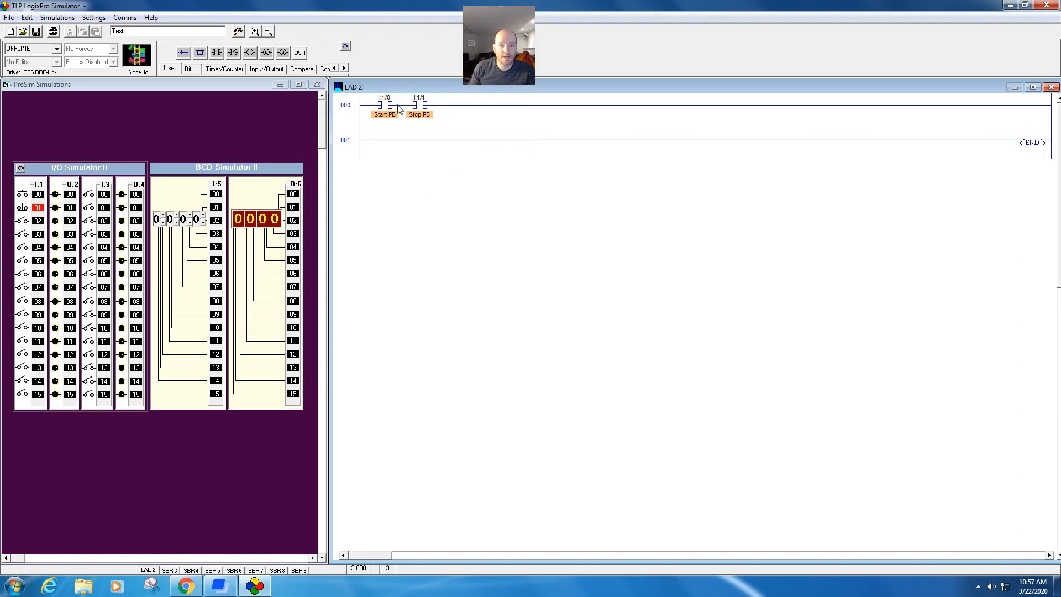
Step: Branch around Start PB with a B3:0/0 contact and address the rung-end coil B3:0/0
click(385, 105)
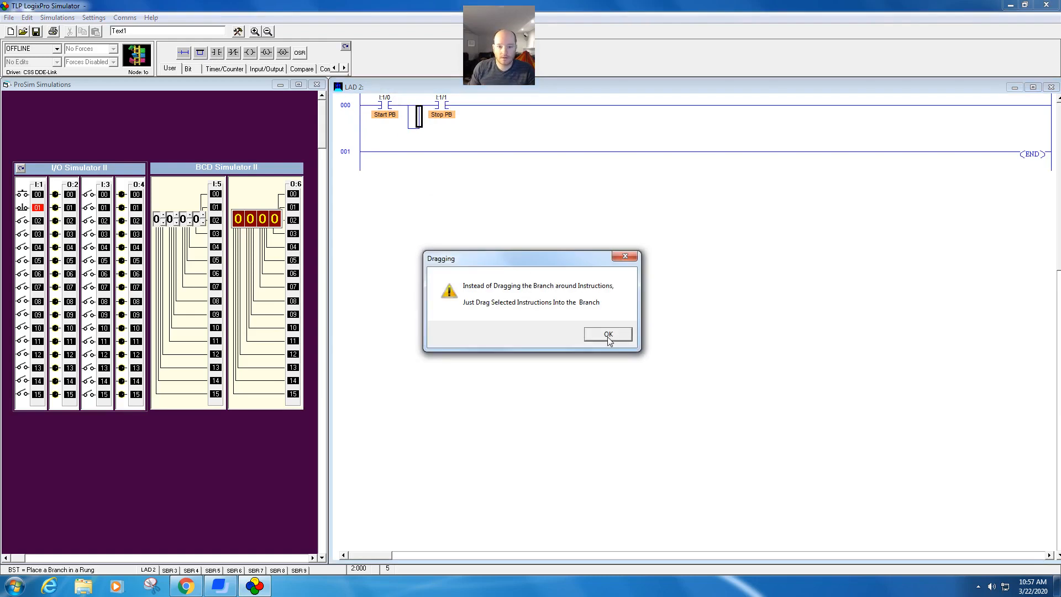
click(606, 334)
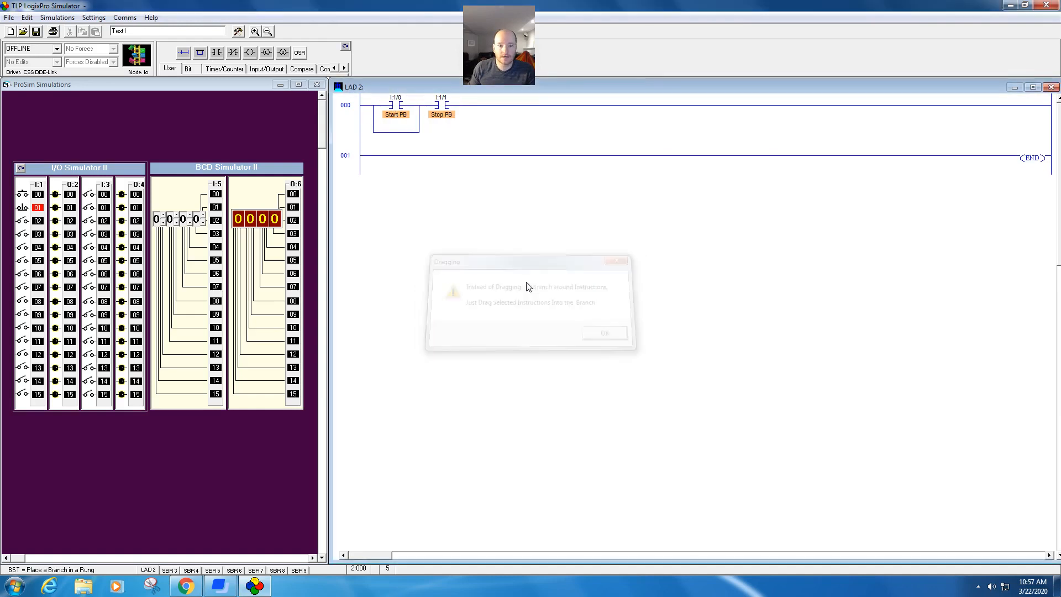
click(603, 332)
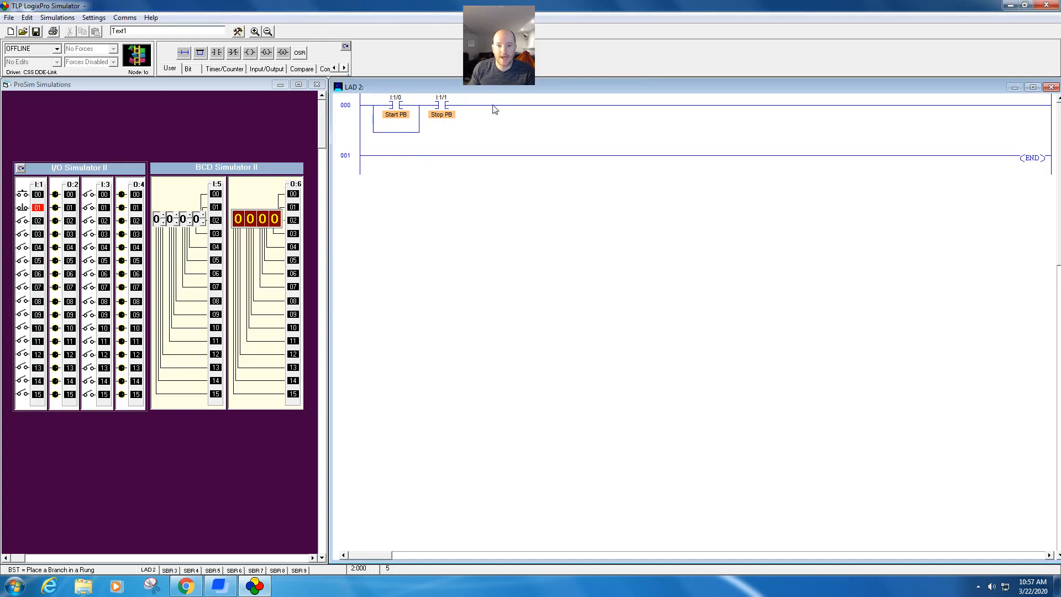
mouse_move(474, 122)
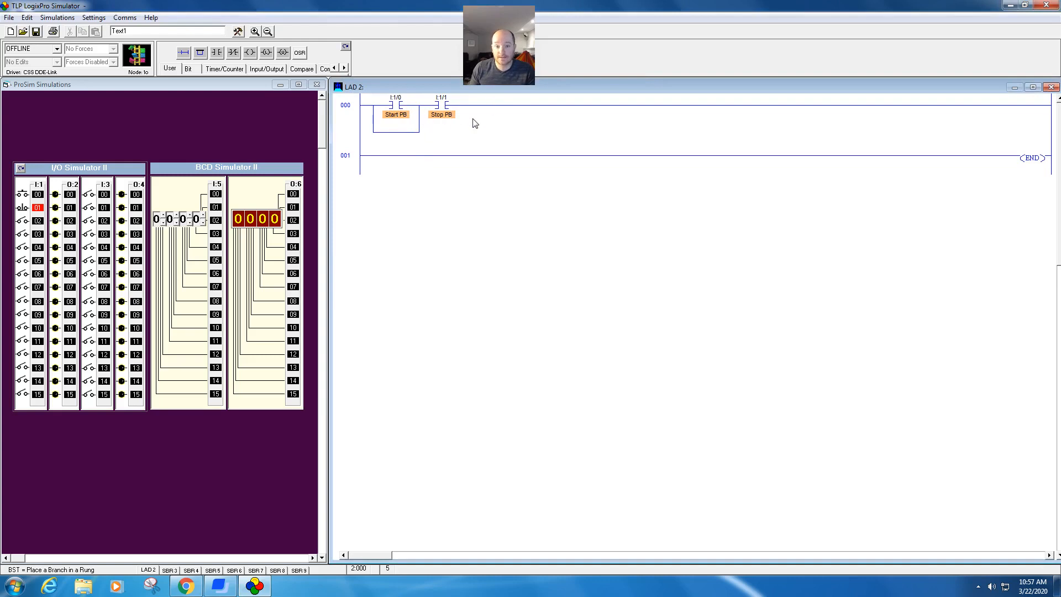
click(217, 53)
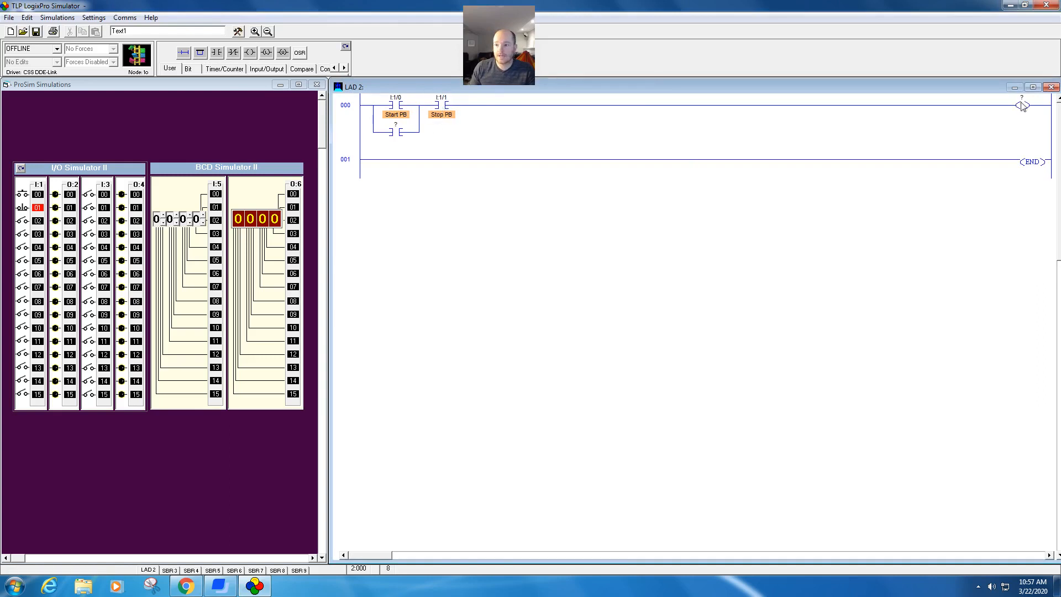
click(1021, 103)
text(B3:0/0)
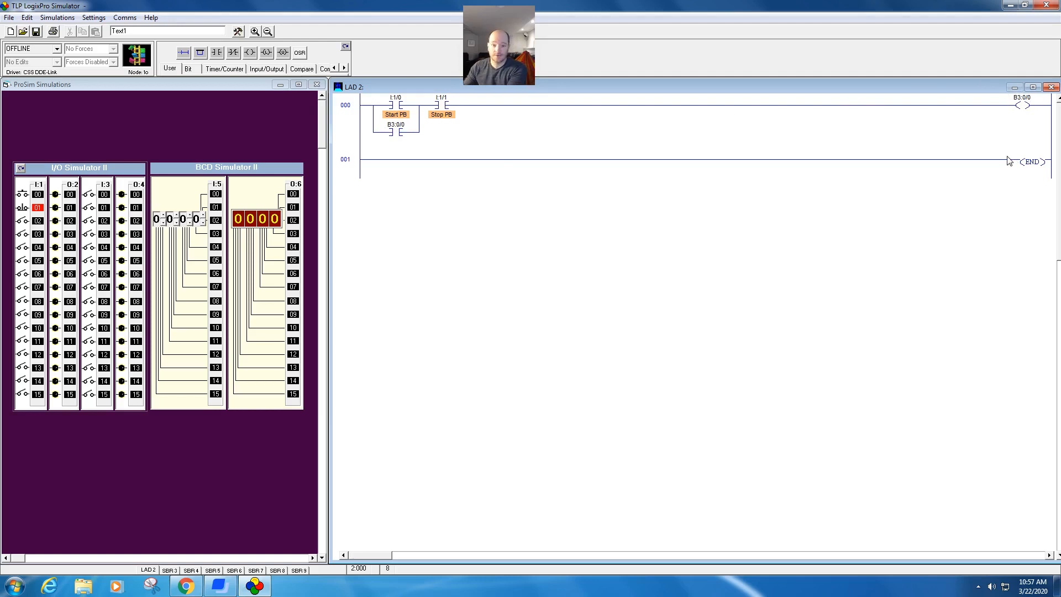
mouse_move(955, 182)
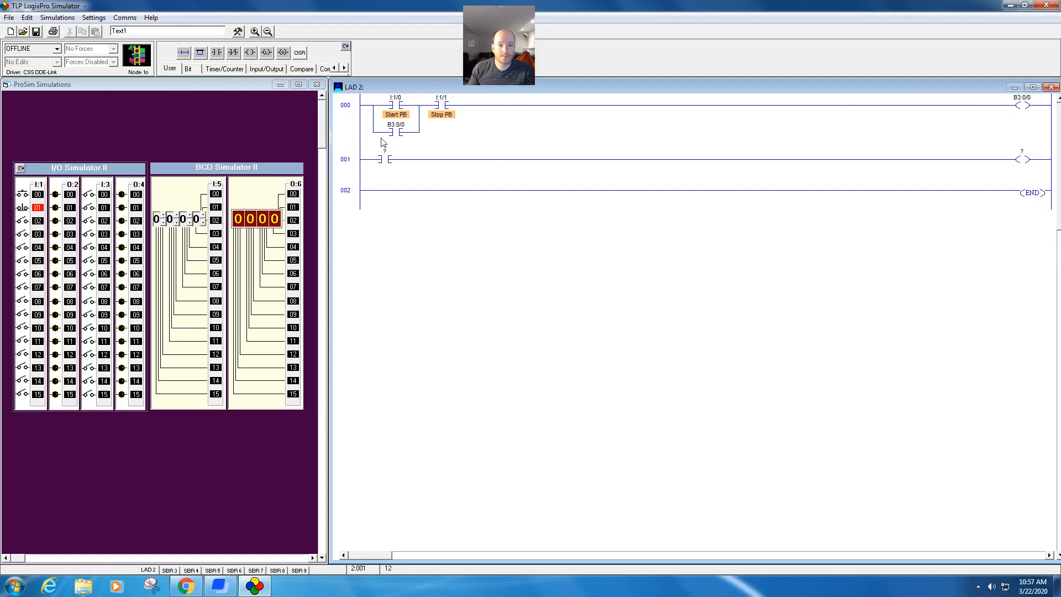
Step: On rung 001 address the contact B3:0/0 and the coil O:2/0, labelling it Red Light
click(385, 151)
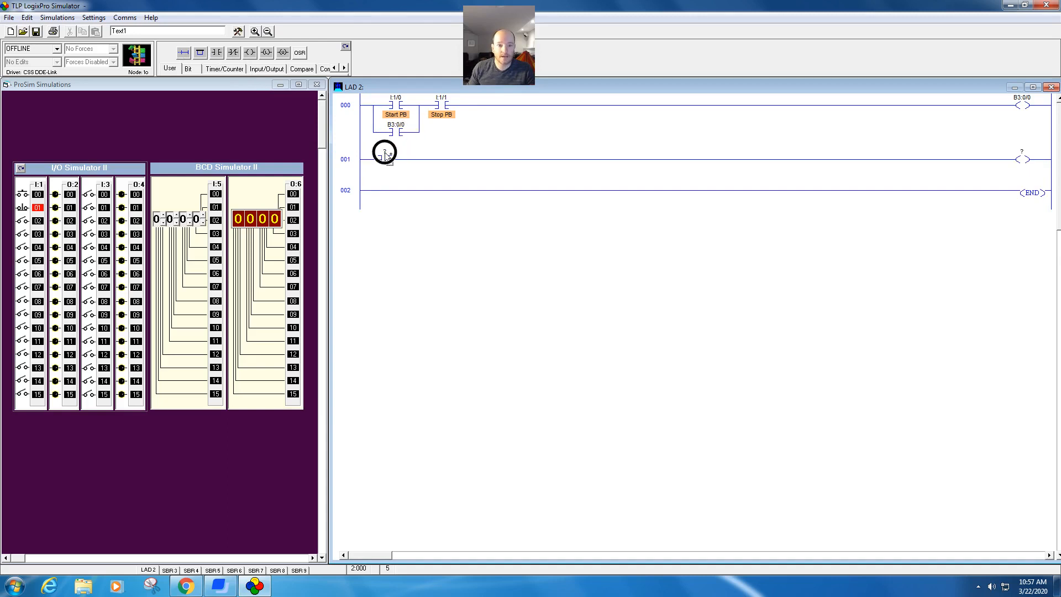
click(386, 151)
text(B3:0/0)
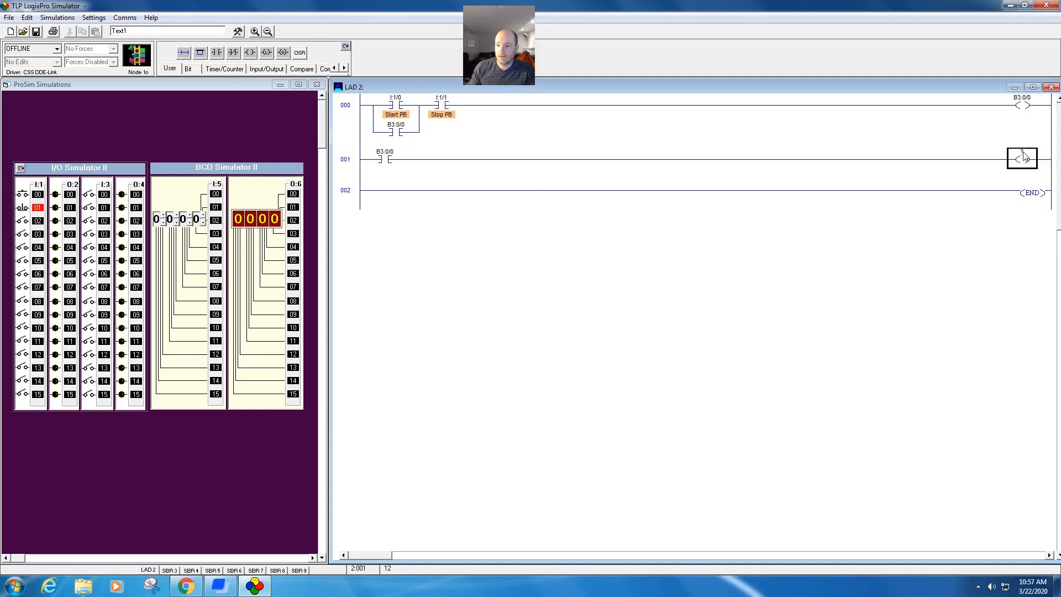
click(1022, 157)
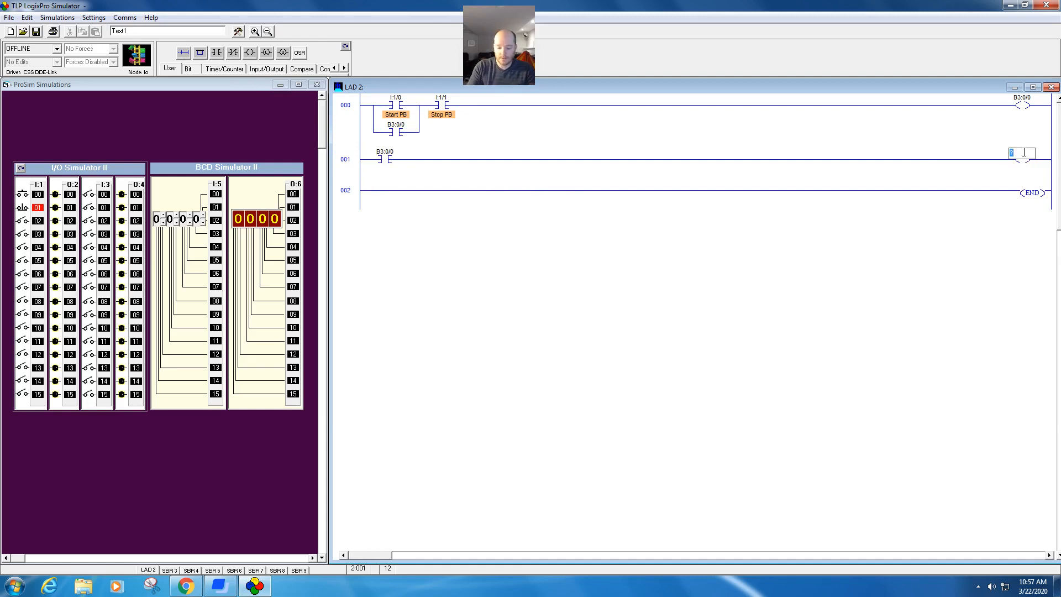
text(0)
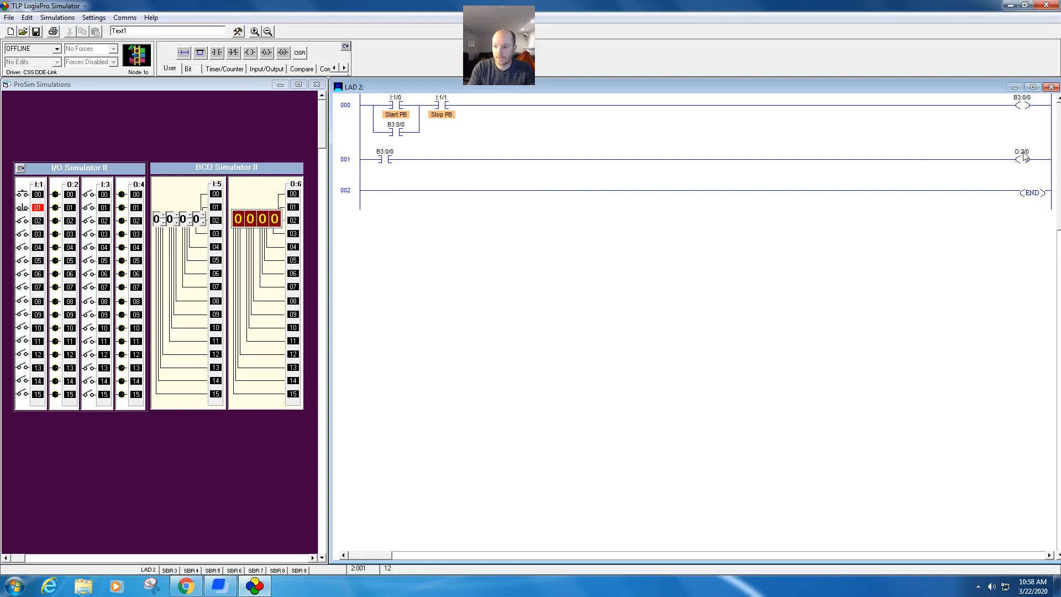
right_click(1022, 153)
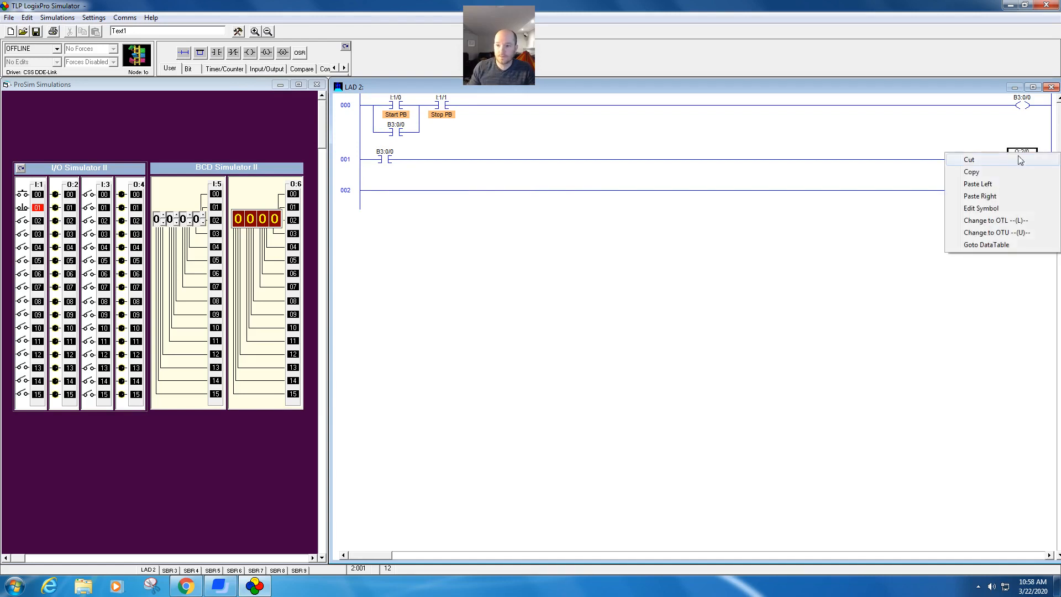
mouse_move(980, 208)
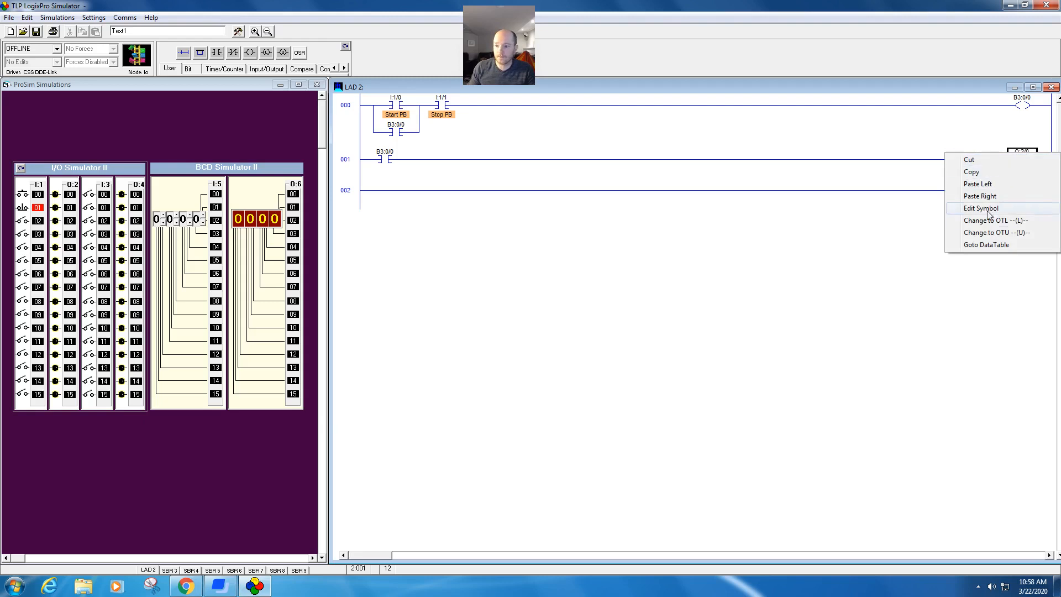
click(980, 207)
text(Red Light)
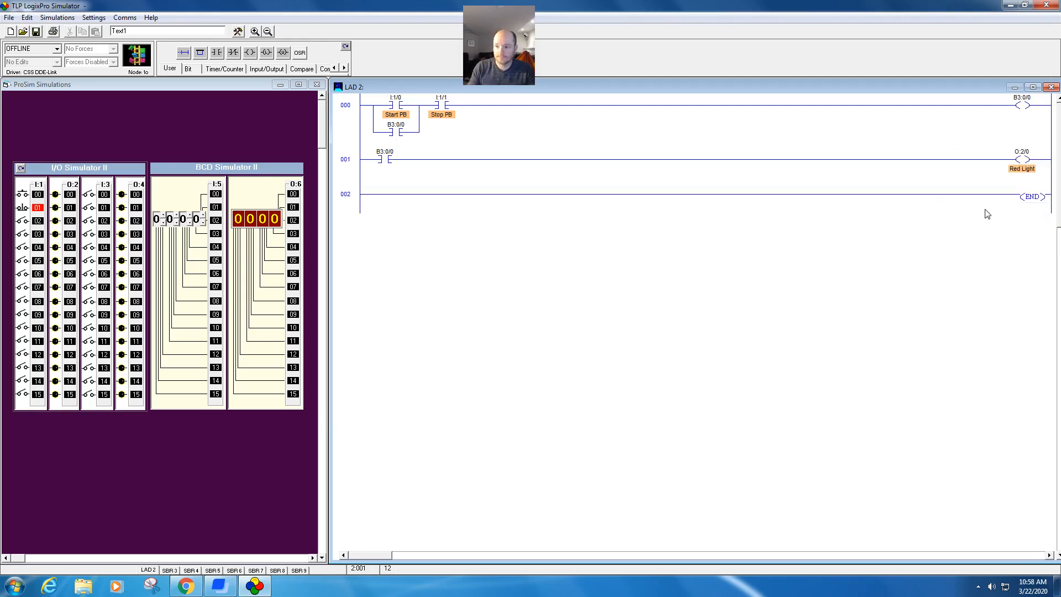
mouse_move(215, 154)
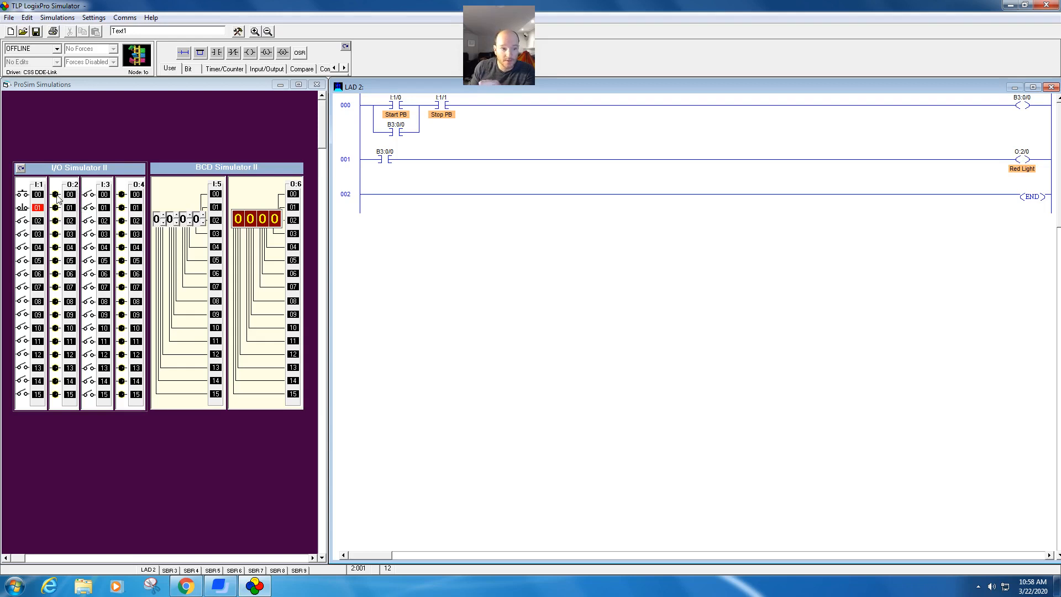
right_click(70, 194)
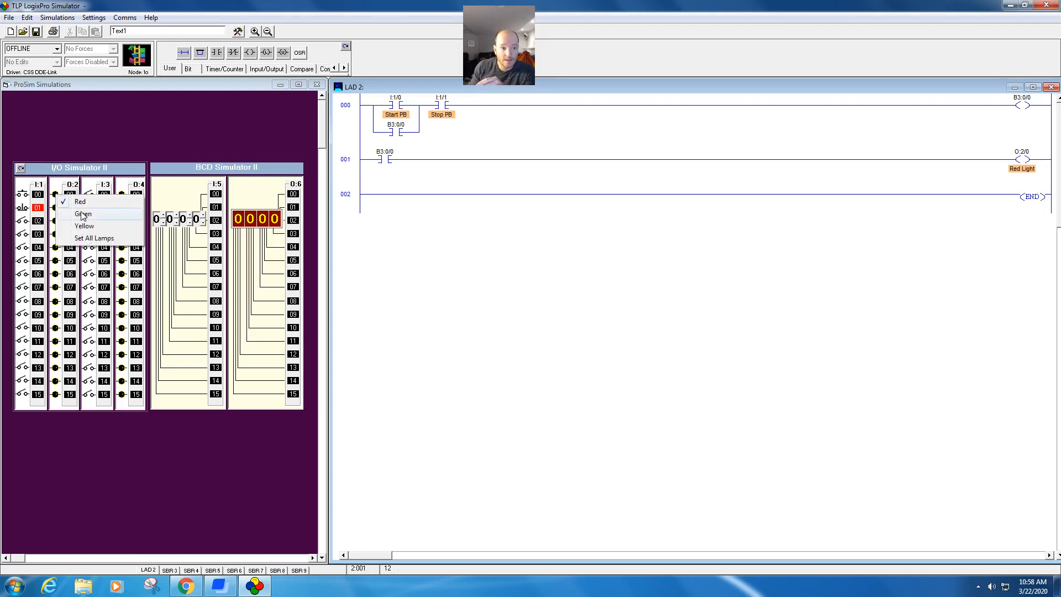
click(80, 201)
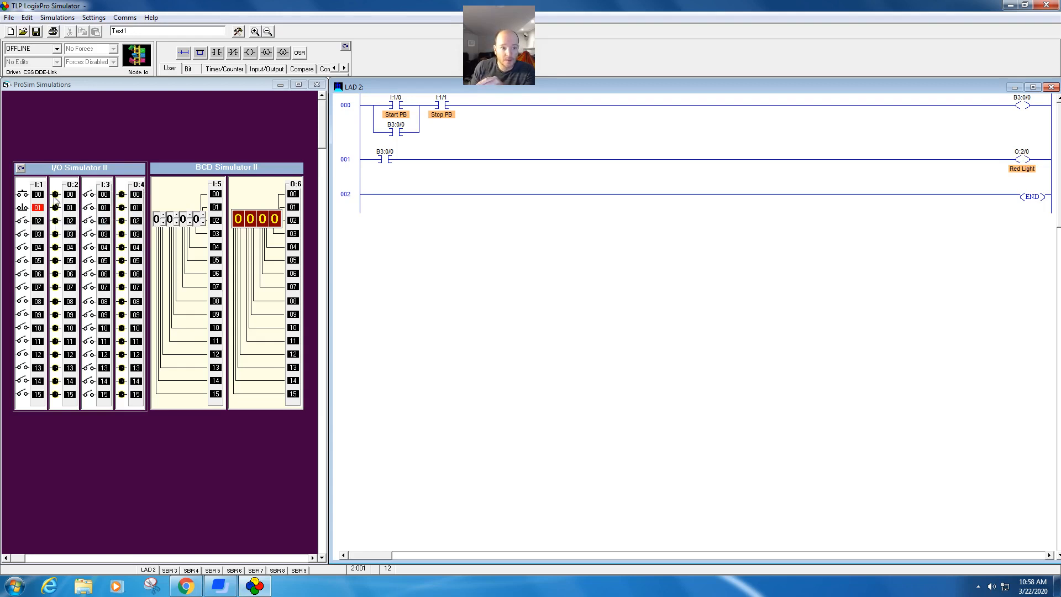
right_click(70, 208)
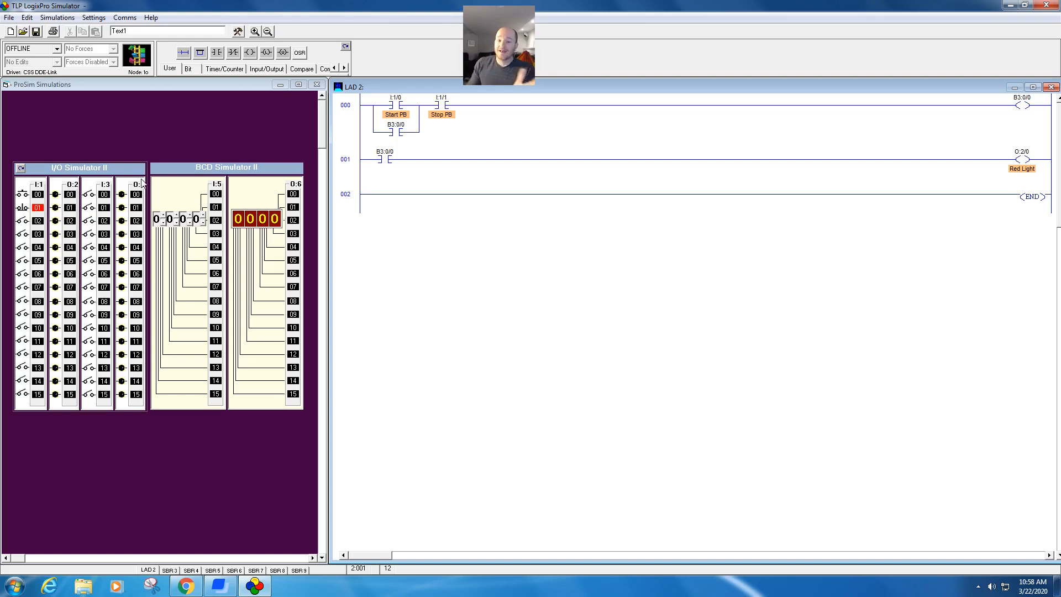
mouse_move(211, 150)
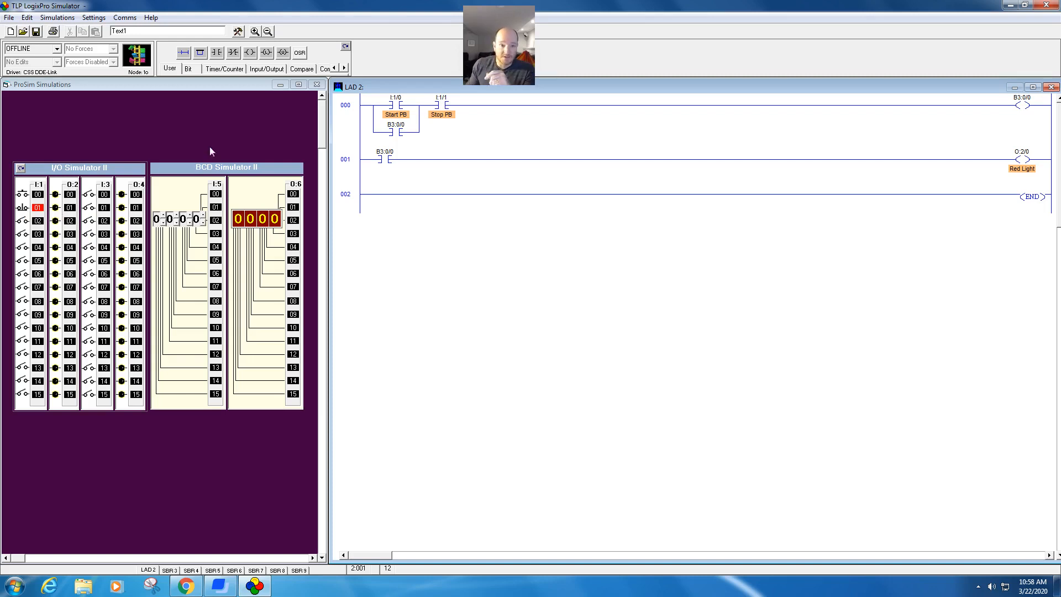
Step: Switch the simulated PLC from OFFLINE to Go Online and download the two-rung latch program to it
click(32, 48)
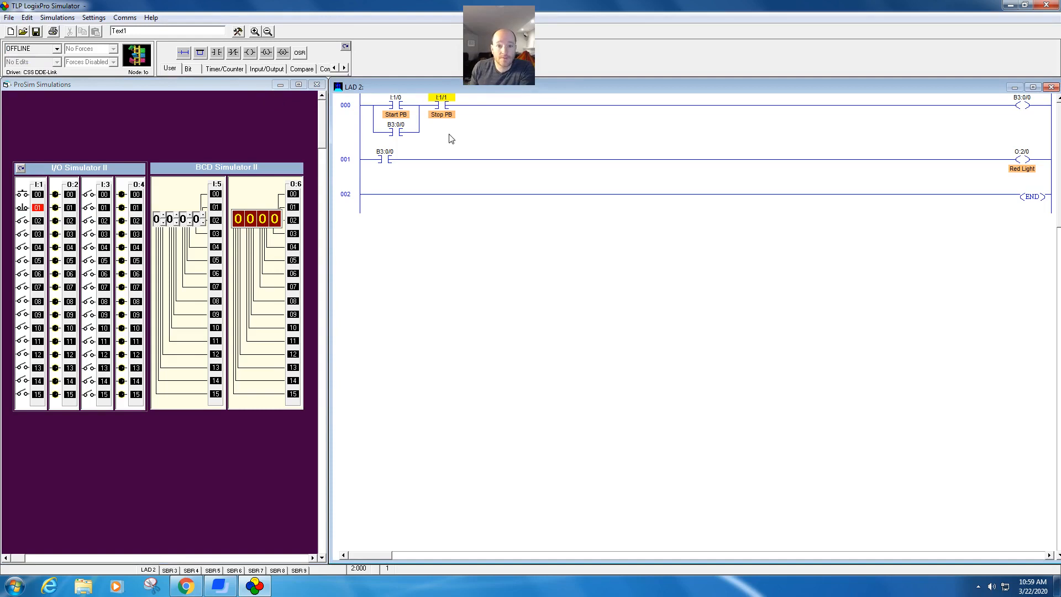
mouse_move(464, 139)
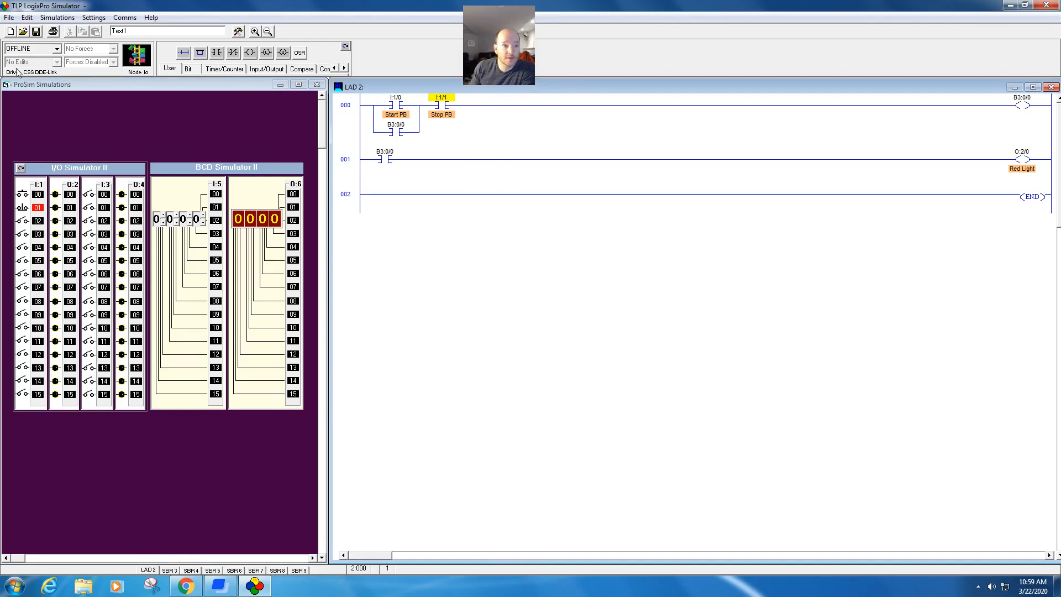
click(57, 48)
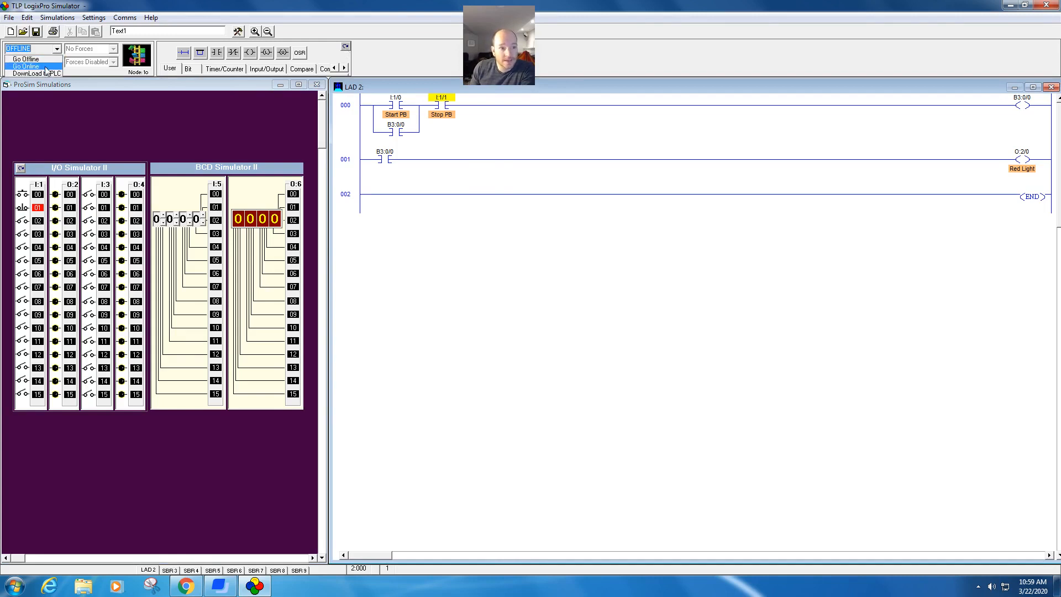
click(27, 59)
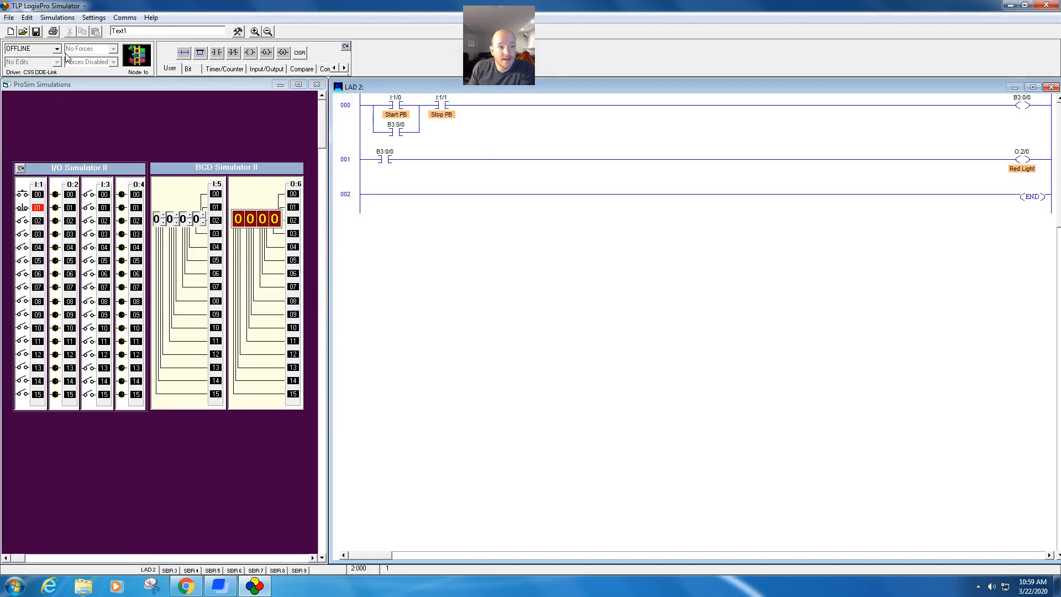
mouse_move(345, 48)
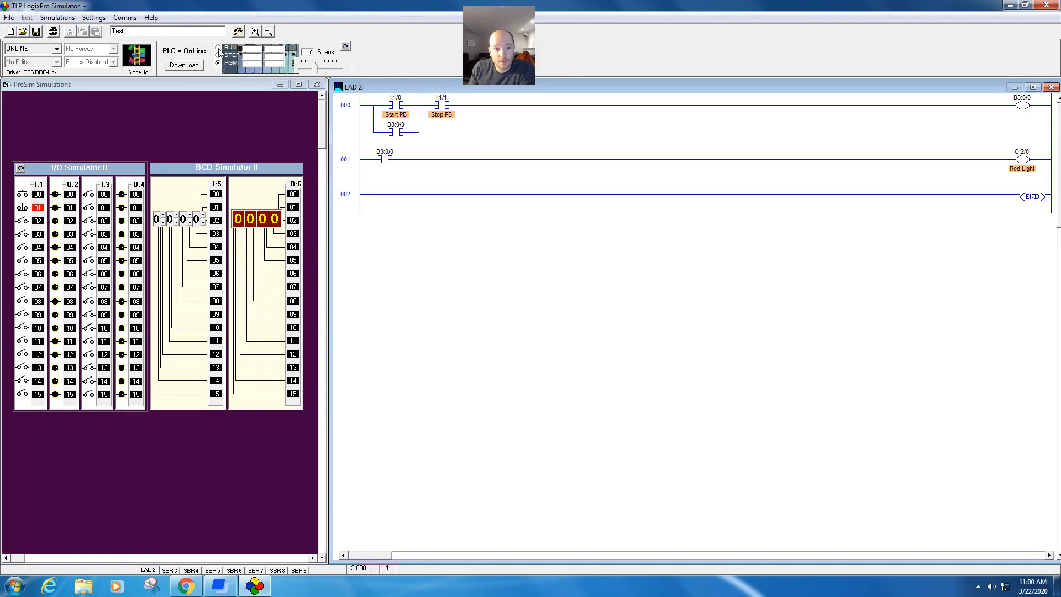
click(219, 47)
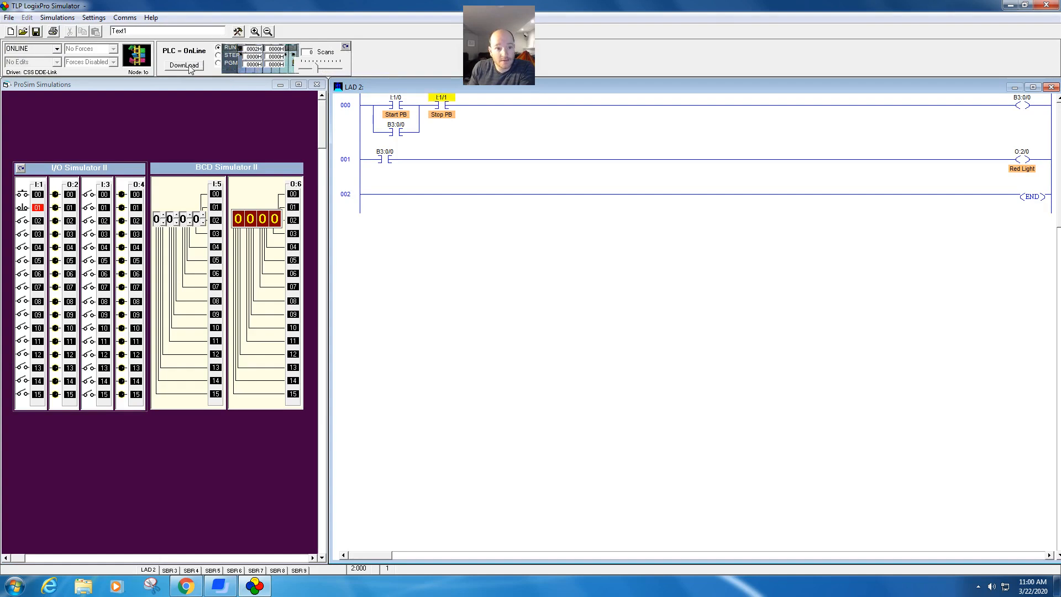
click(183, 65)
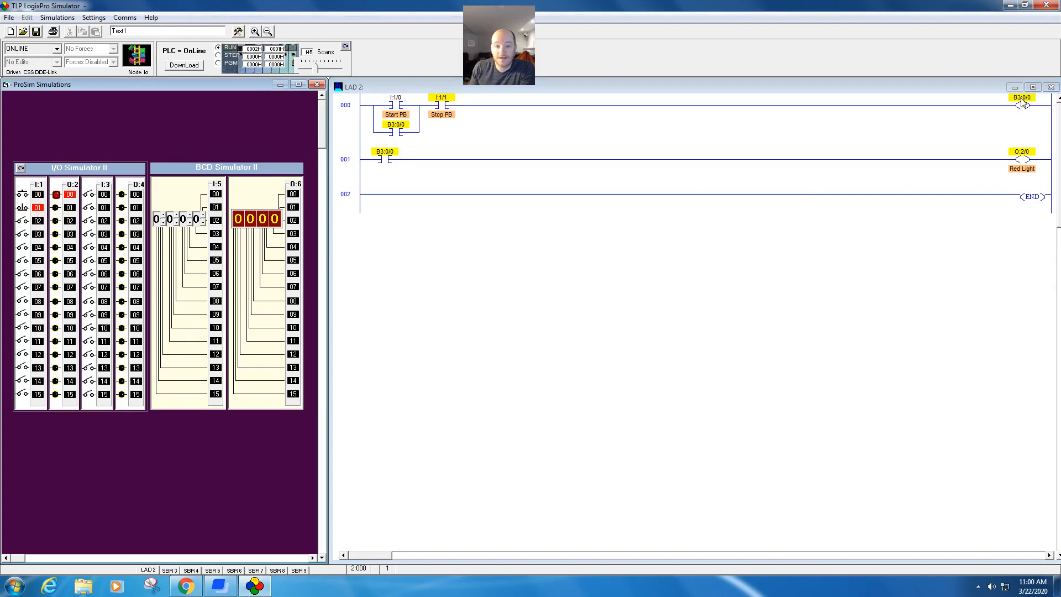
mouse_move(1047, 109)
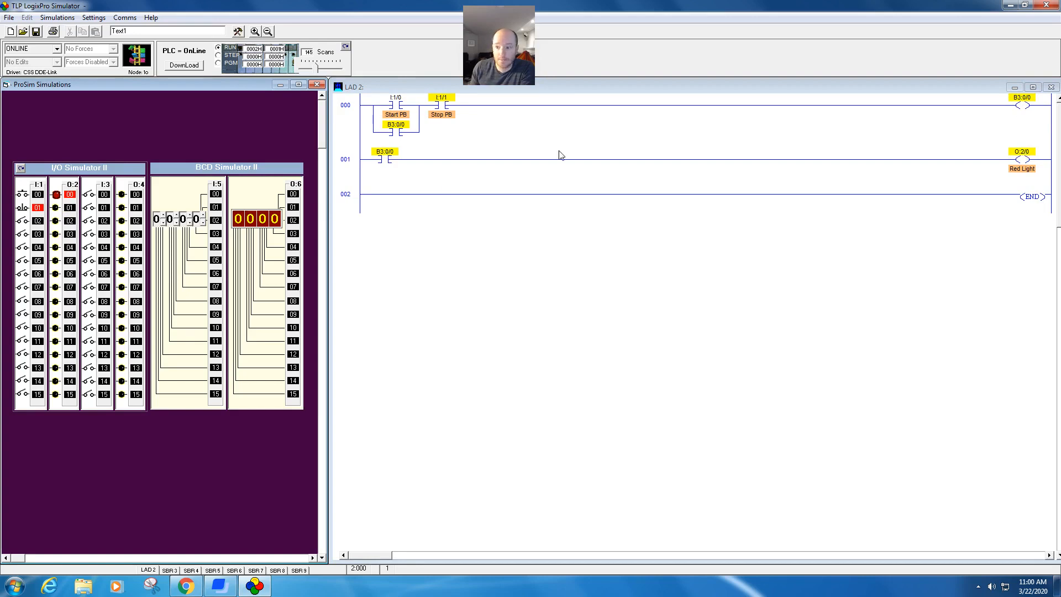
mouse_move(851, 175)
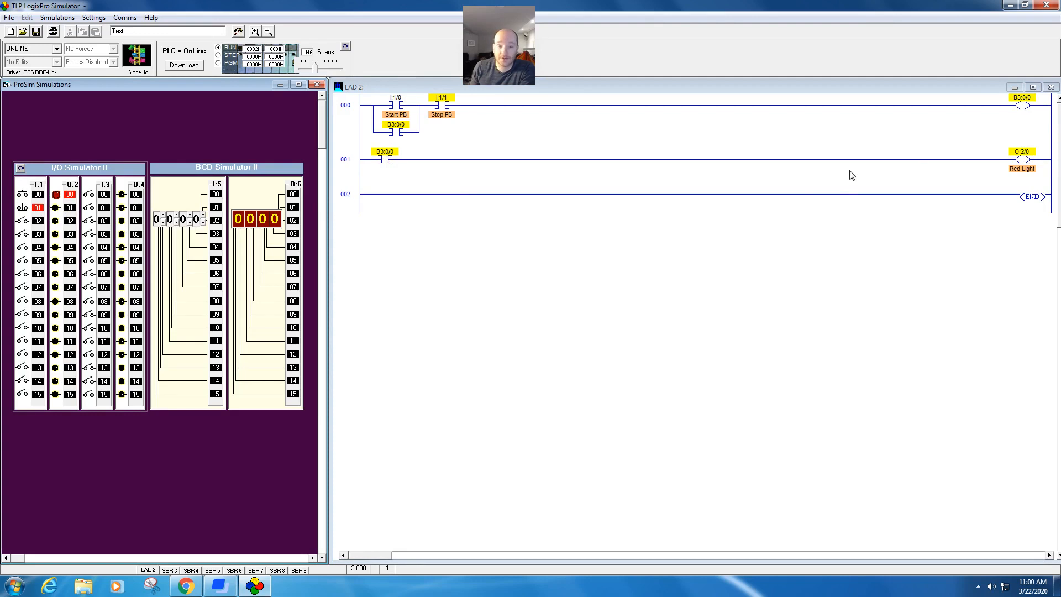